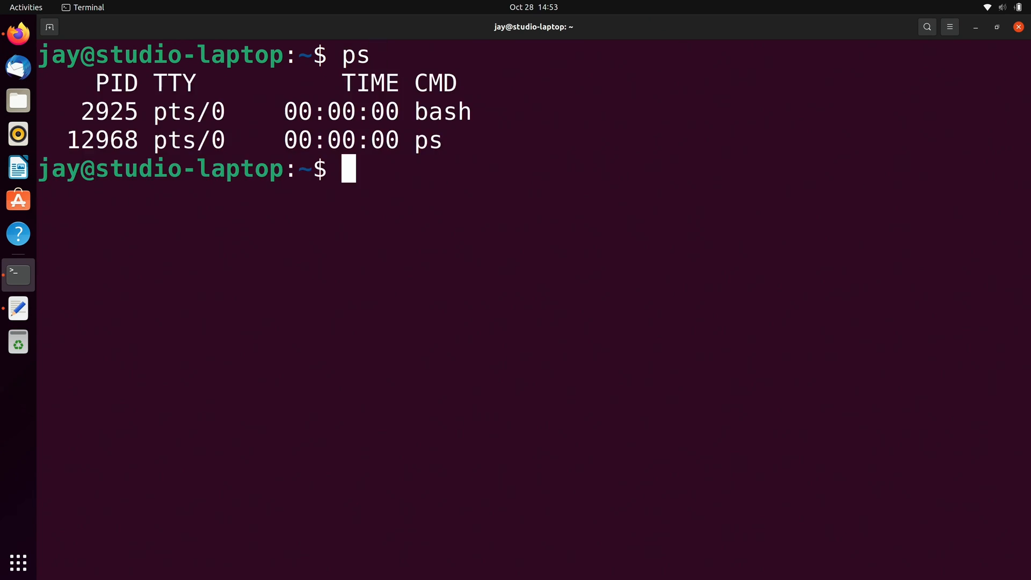
pyautogui.moveTo(583, 159)
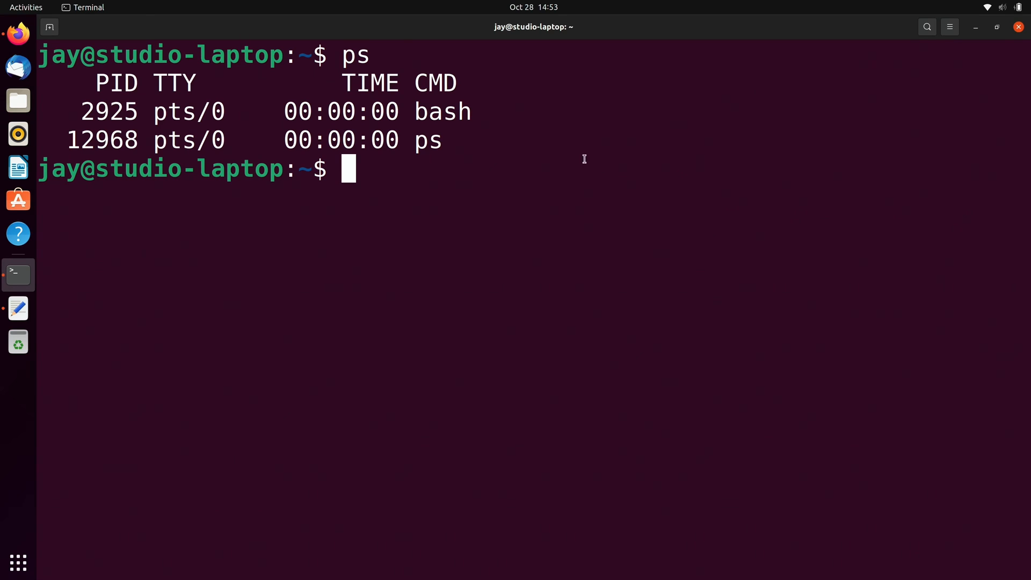
pyautogui.moveTo(161, 84)
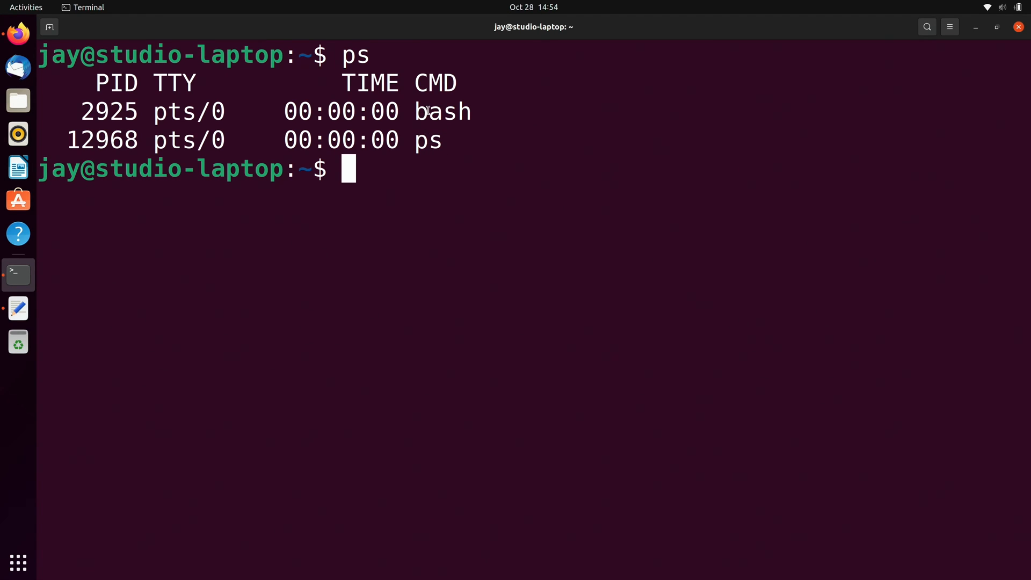
pyautogui.moveTo(497, 198)
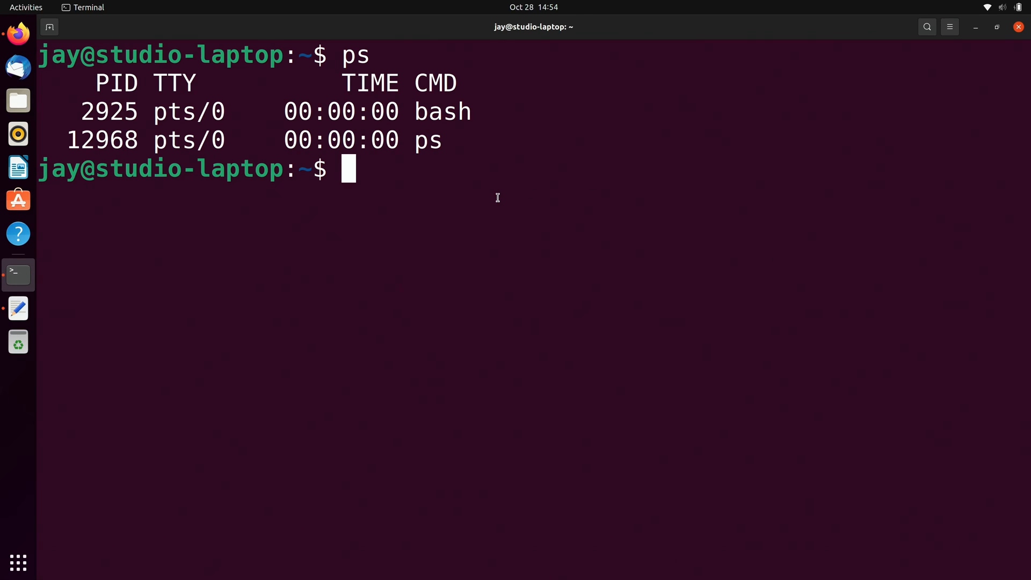
pyautogui.moveTo(94, 82)
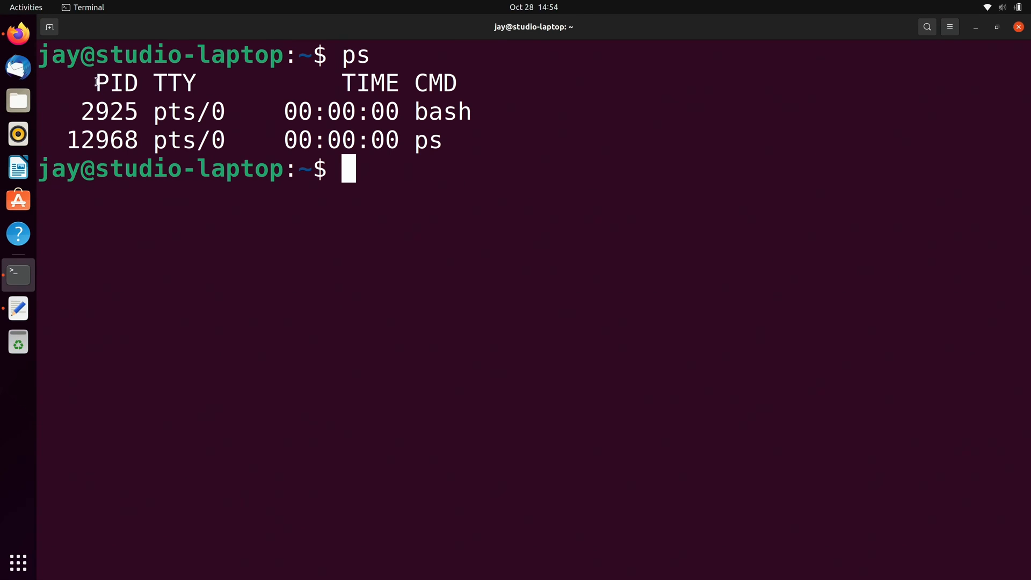
# Highlight the ps command, TIME heading and process ID 12968 in the output before clearing
pyautogui.doubleClick(116, 83)
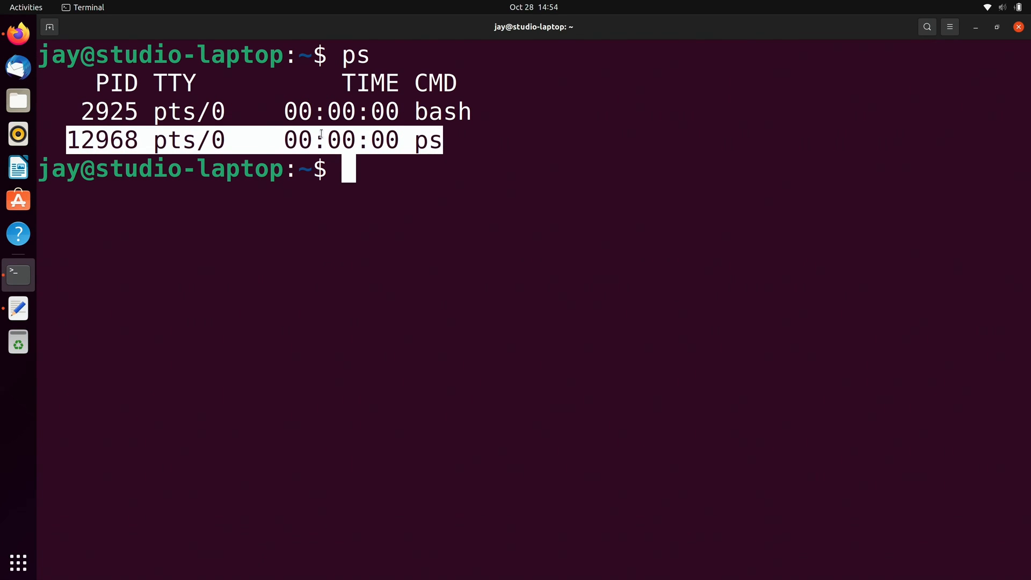
pyautogui.moveTo(165, 202)
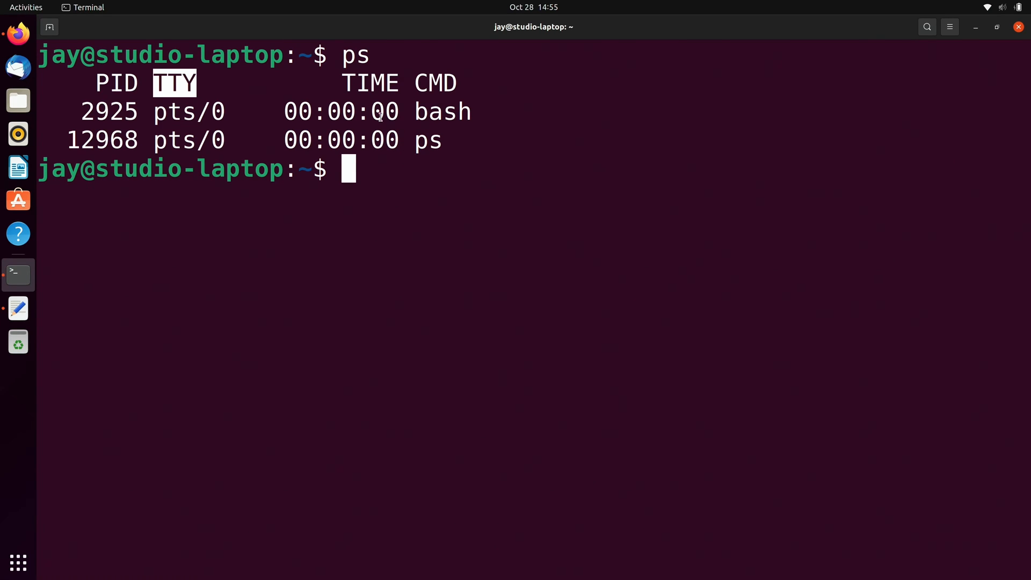
pyautogui.doubleClick(368, 83)
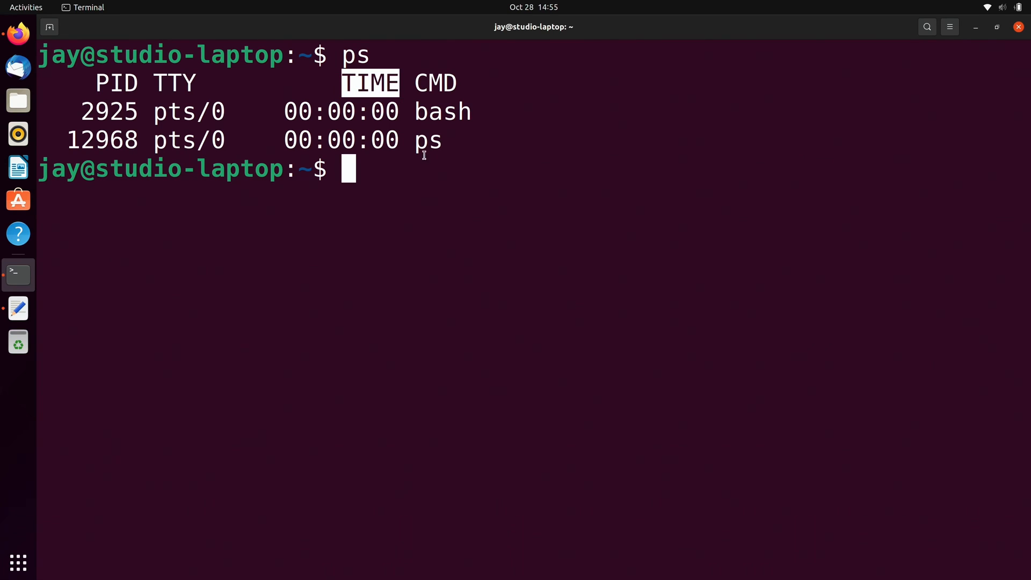
pyautogui.moveTo(417, 167)
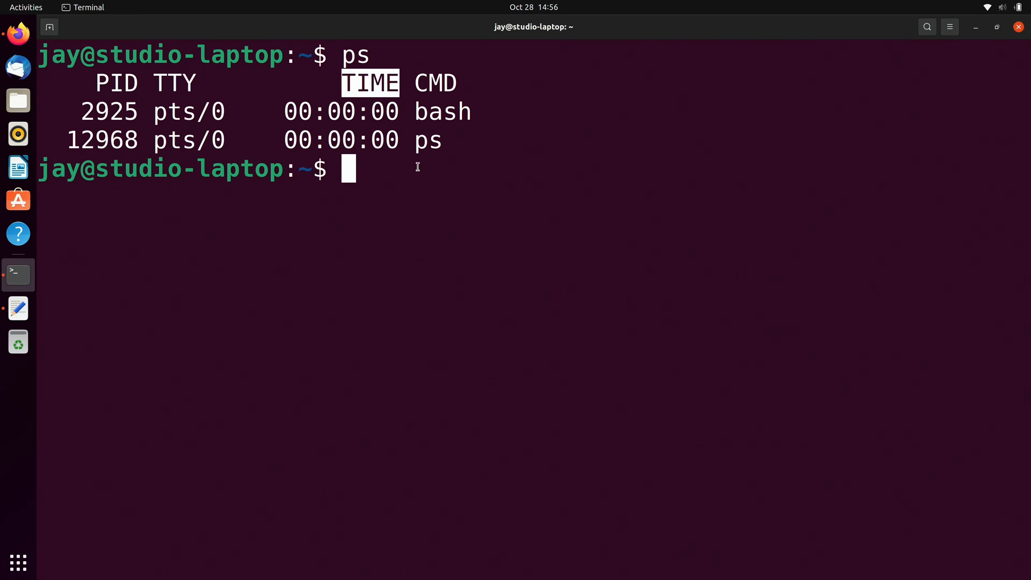
pyautogui.moveTo(484, 172)
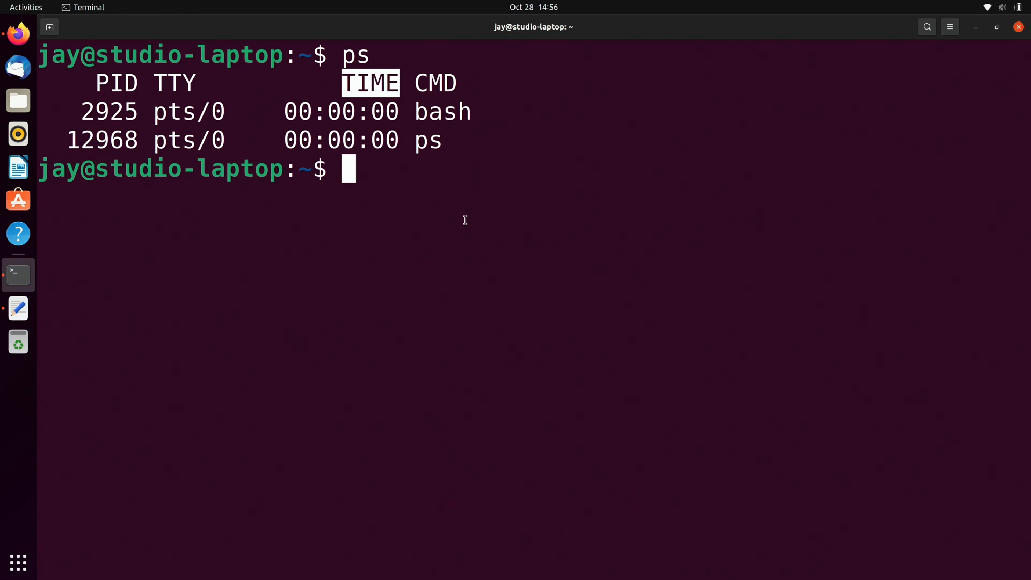
pyautogui.moveTo(467, 177)
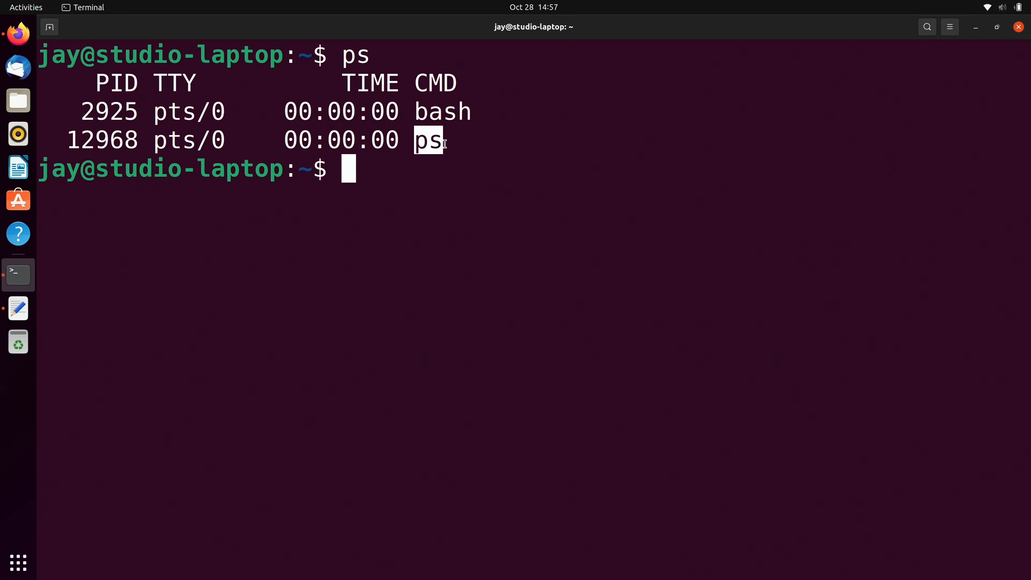
pyautogui.moveTo(360, 65)
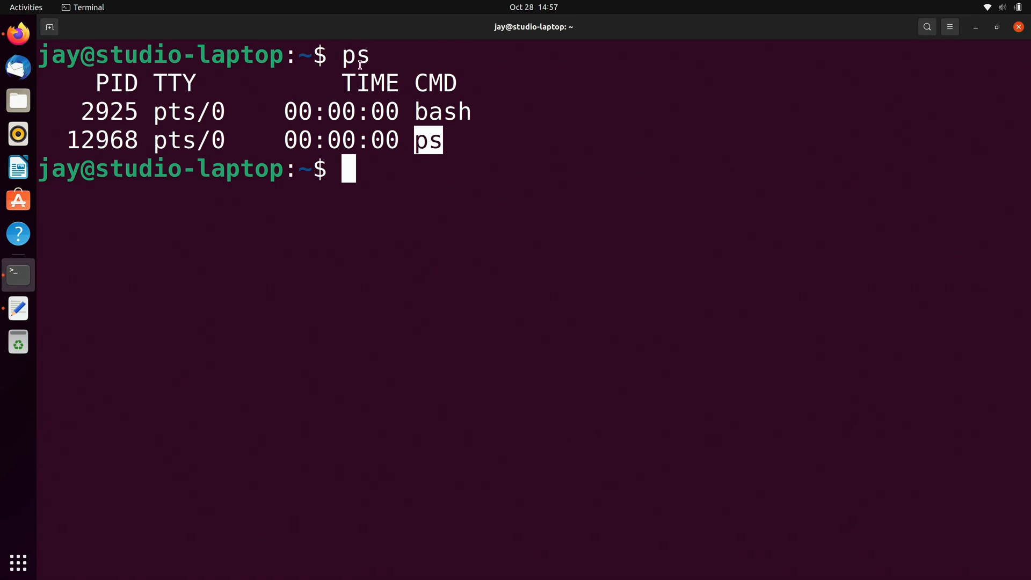
pyautogui.doubleClick(355, 54)
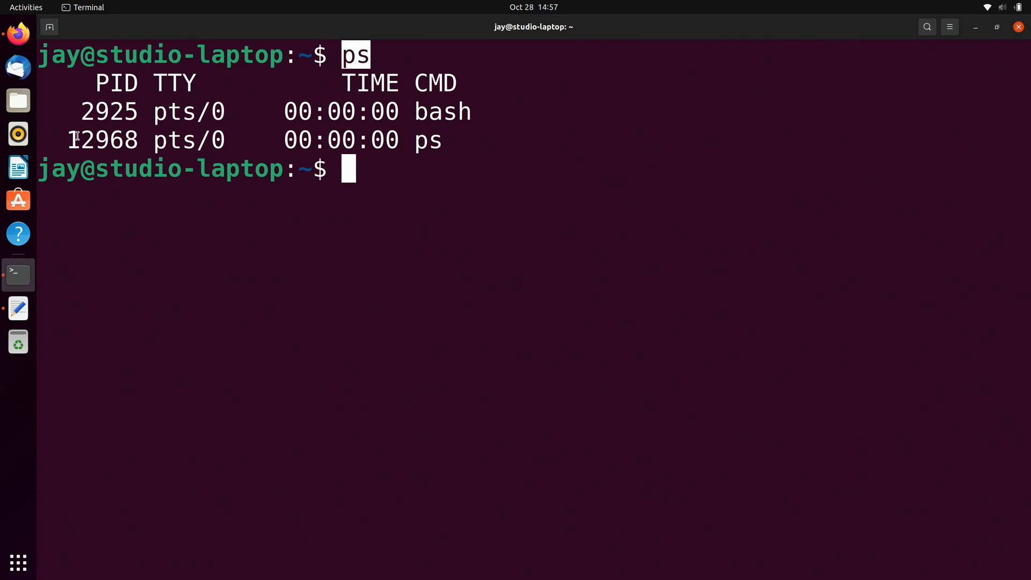
pyautogui.doubleClick(101, 140)
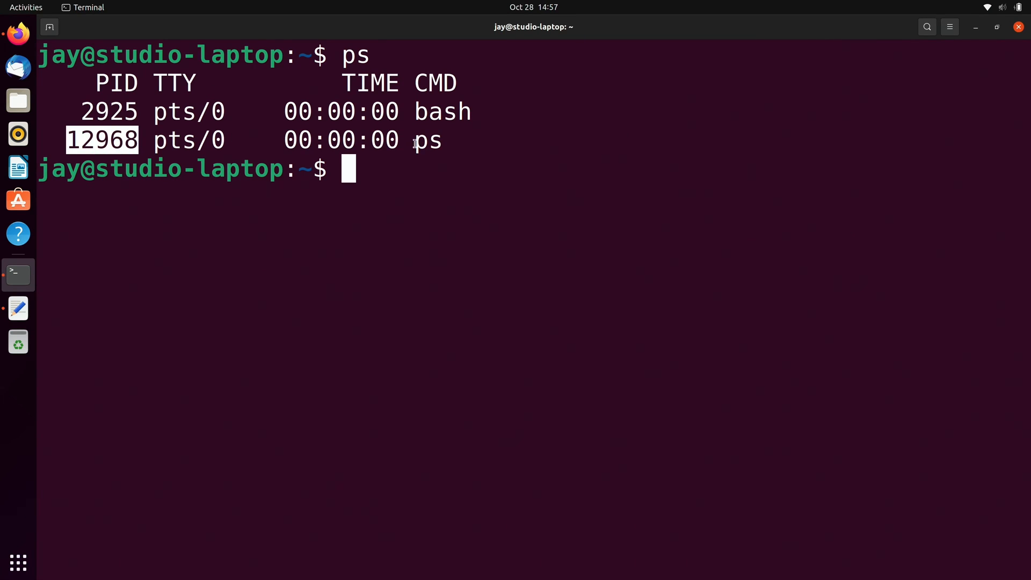
pyautogui.doubleClick(427, 140)
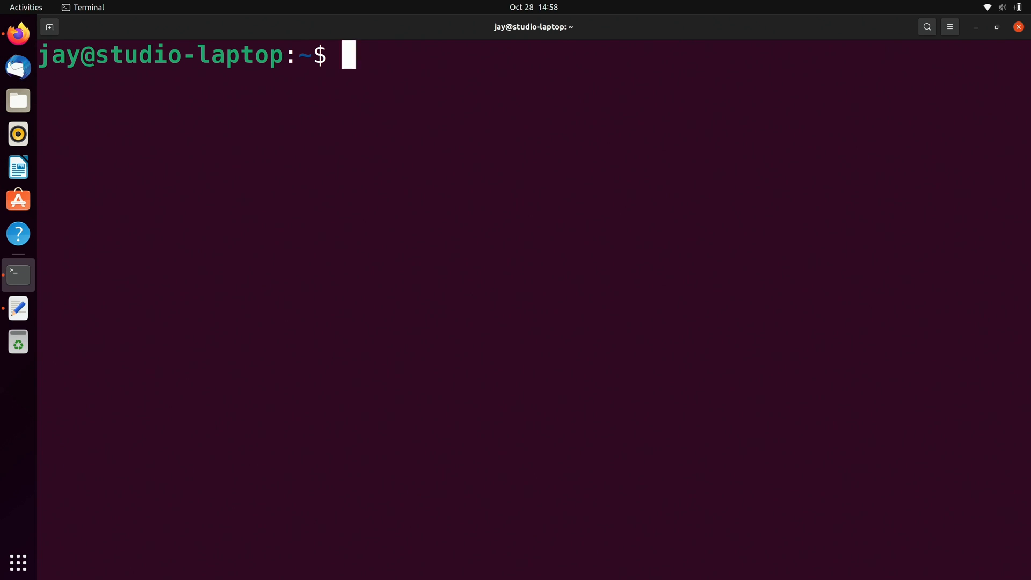
# Enter ps at the cleared prompt without running it yet
pyautogui.write('ps')
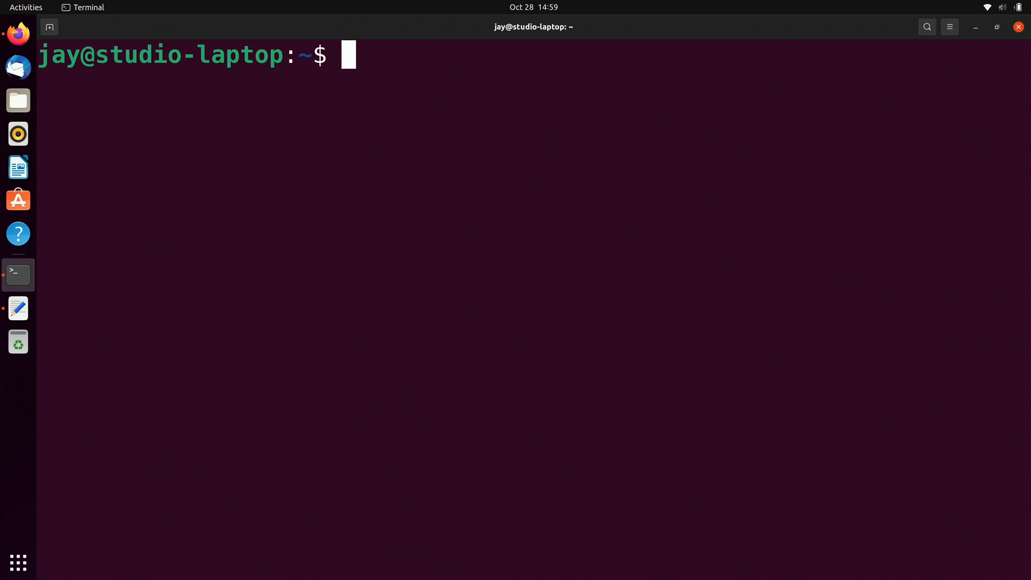
pyautogui.write('ps')
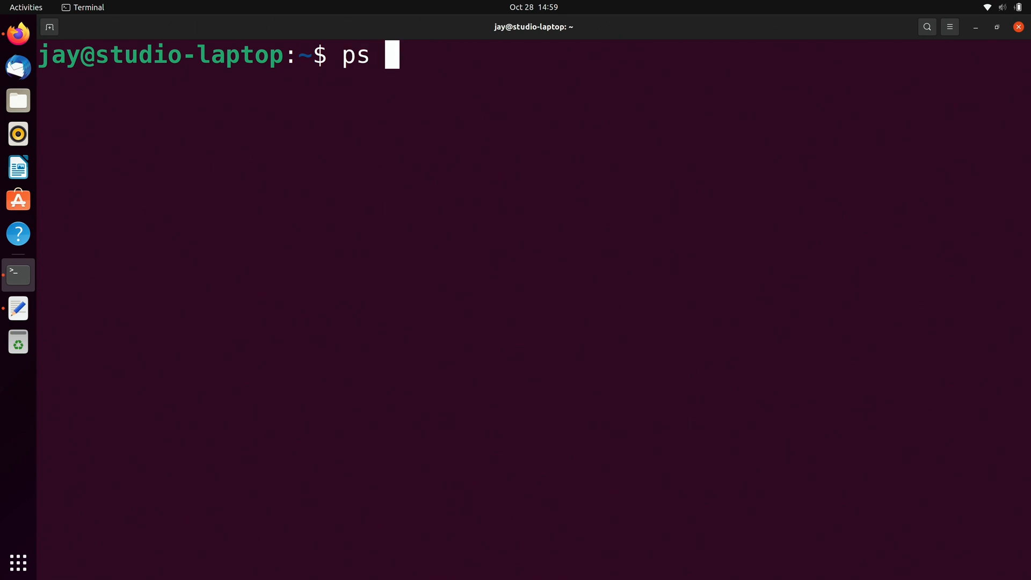
# Run ps to list bash 2925 and the new ps process 12985
pyautogui.write('-aux')
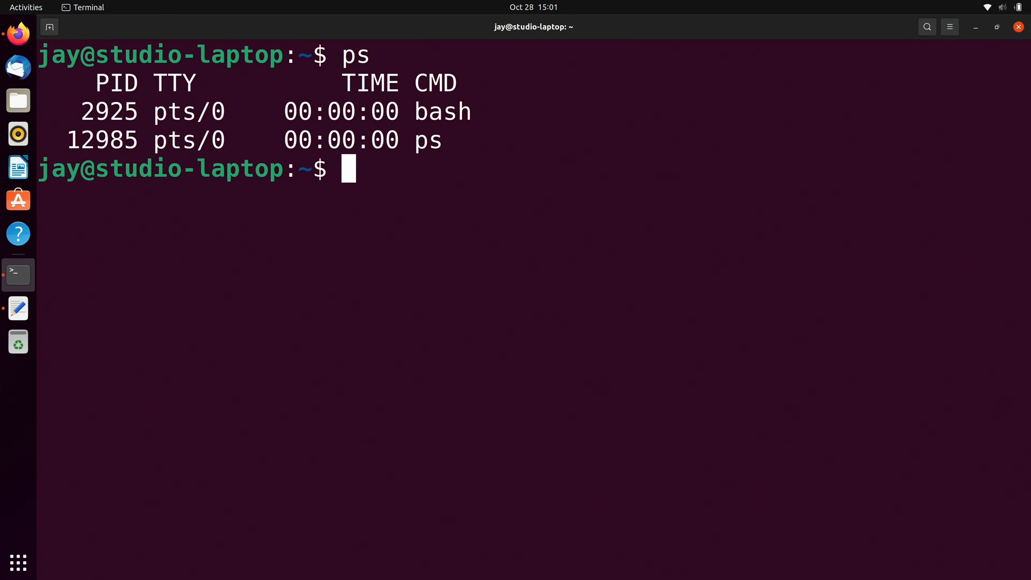
# Compose ps --quick-pid 2925 for the bash process at the prompt, not yet run
pyautogui.write('ps --qui')
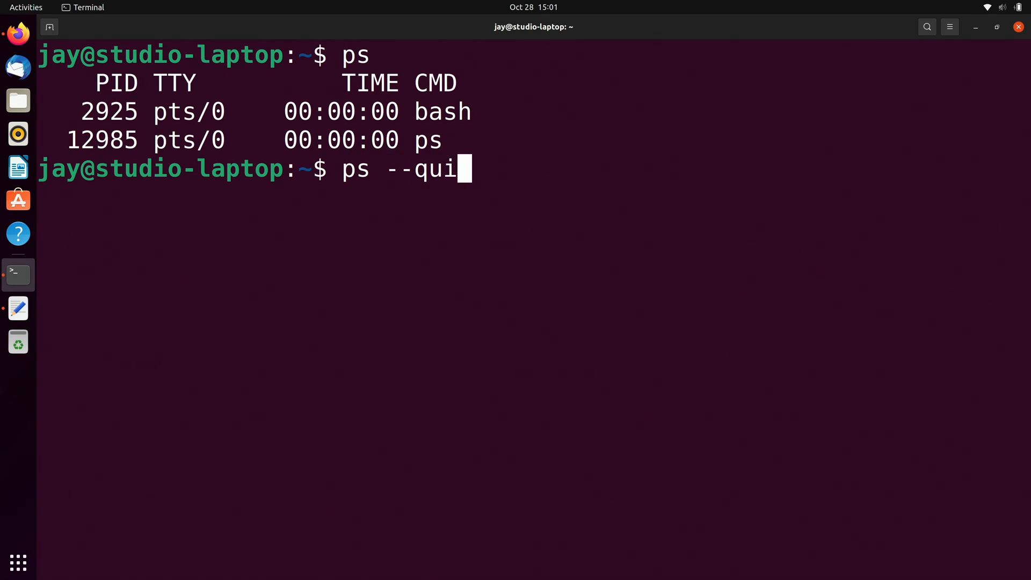
pyautogui.write('ck-pid')
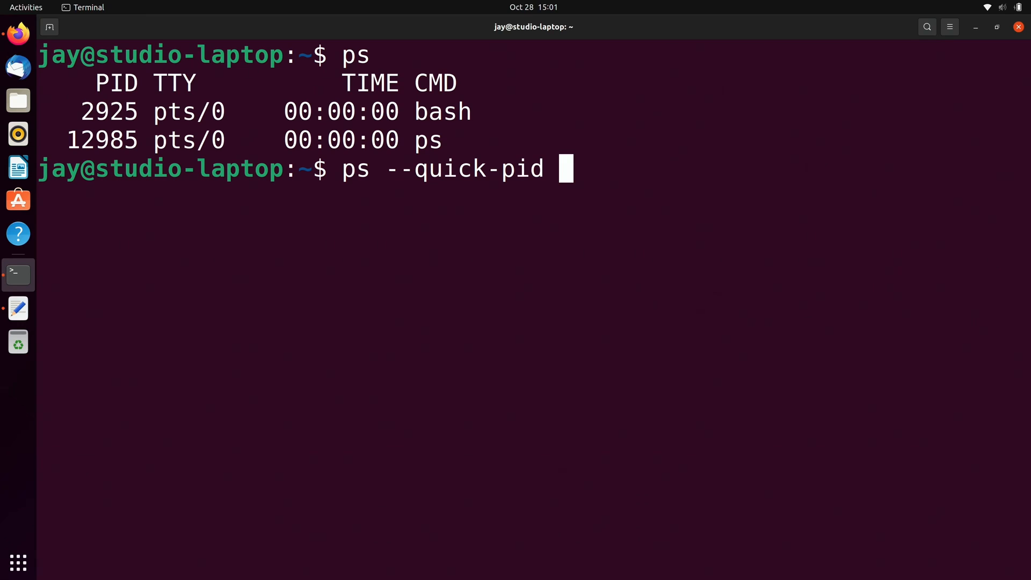
pyautogui.write('2925')
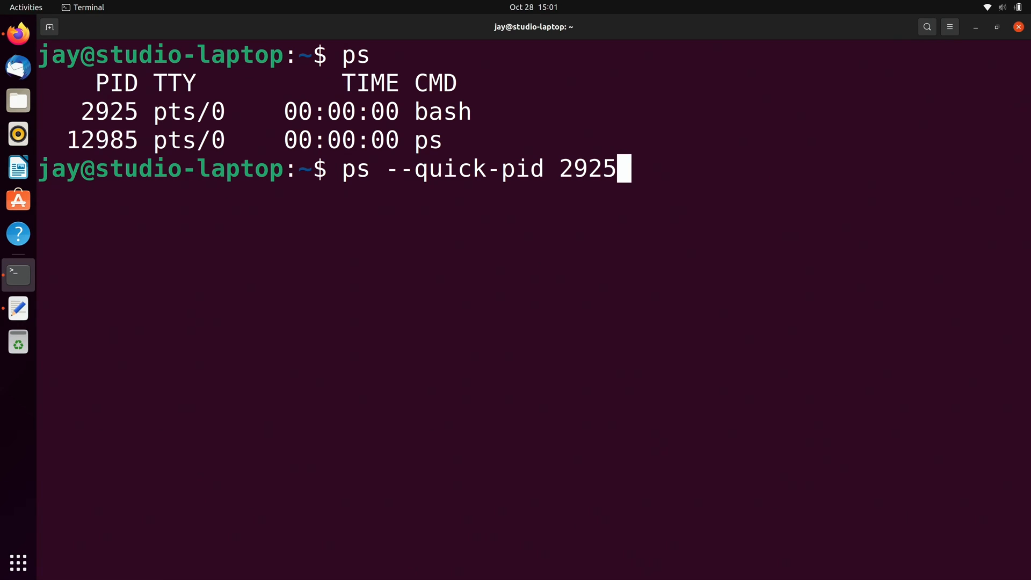
pyautogui.doubleClick(397, 168)
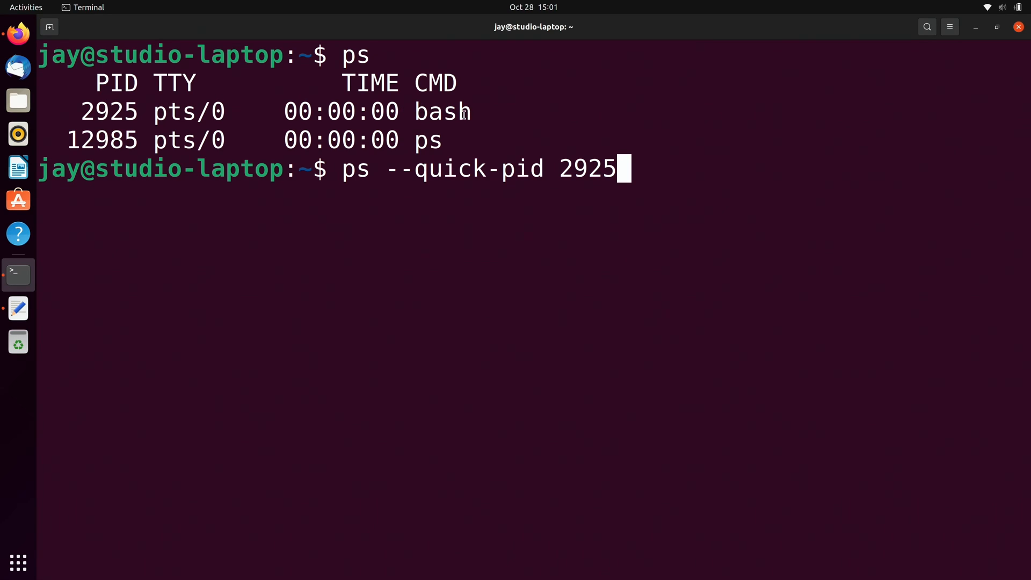
pyautogui.moveTo(718, 198)
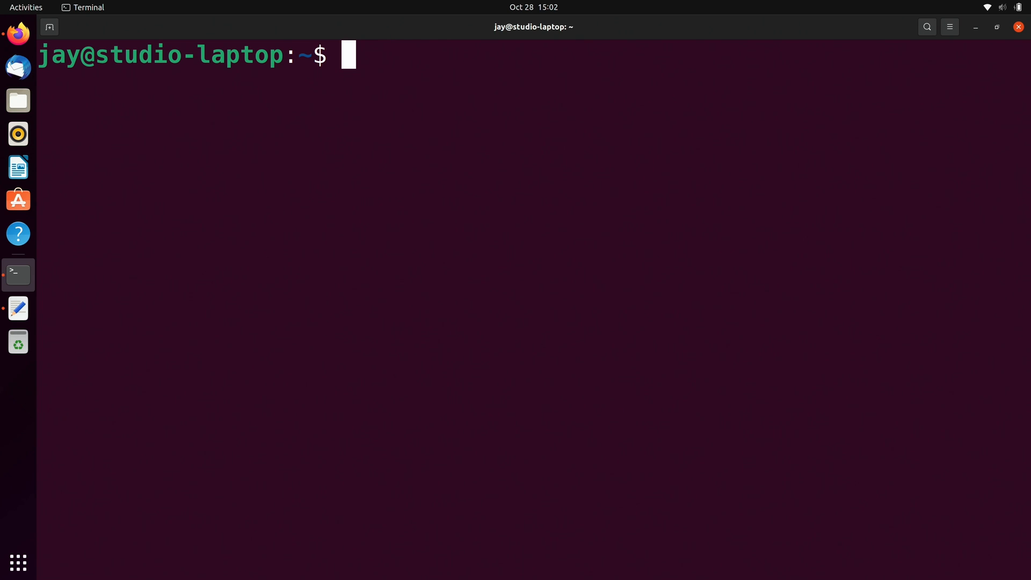
# Run plain ps again, listing bash 2925 and ps 12992
pyautogui.write('ps')
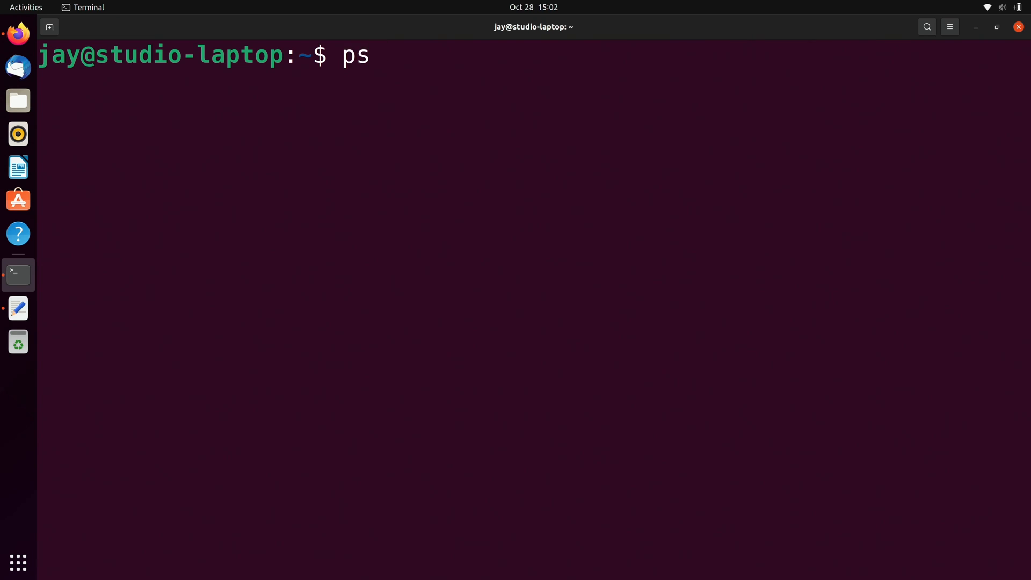
pyautogui.press('Return')
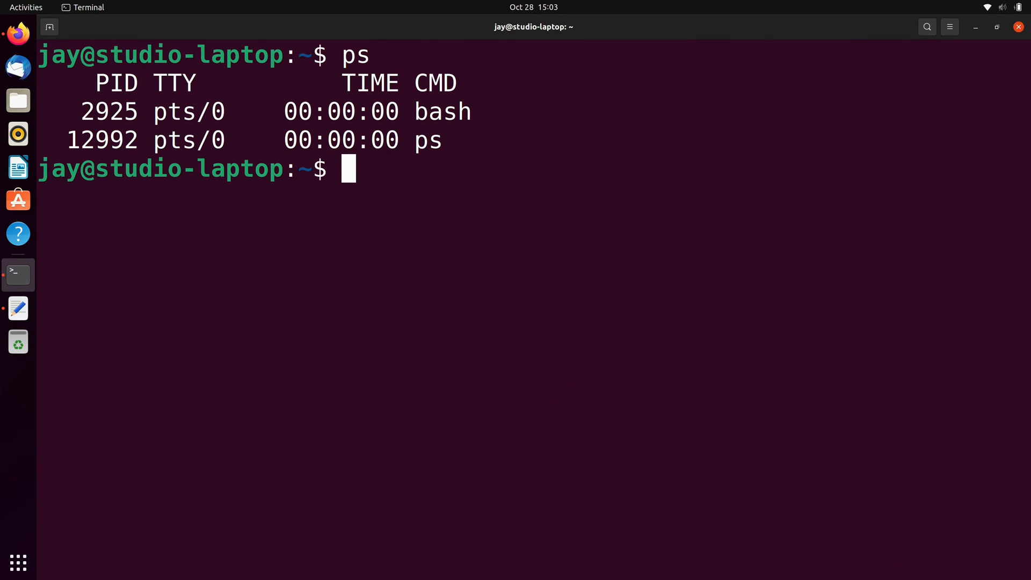
# Run ps x and point out the tty2 terminal value and systemd's S status code
pyautogui.write('ps x')
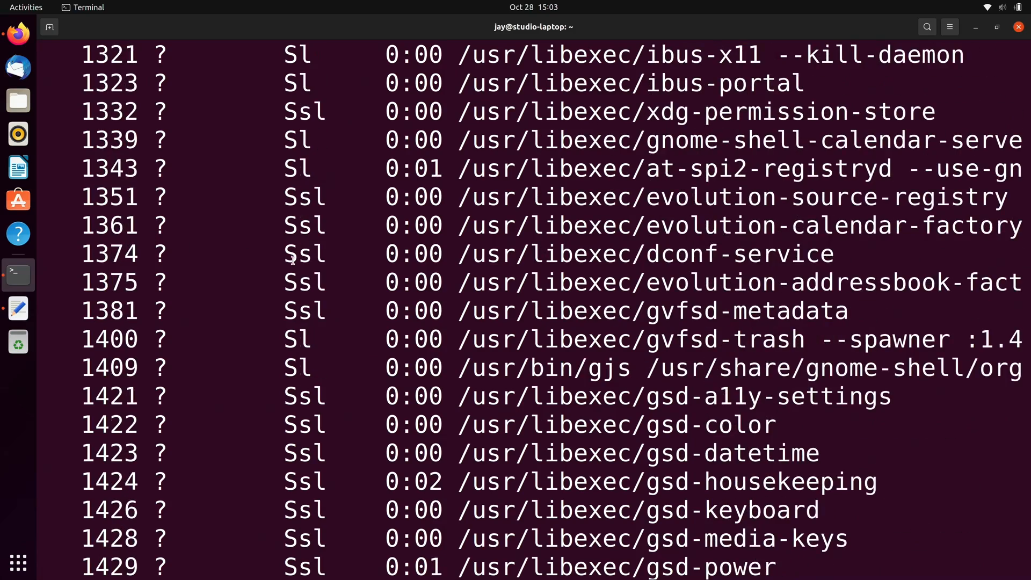
pyautogui.scroll(-3)
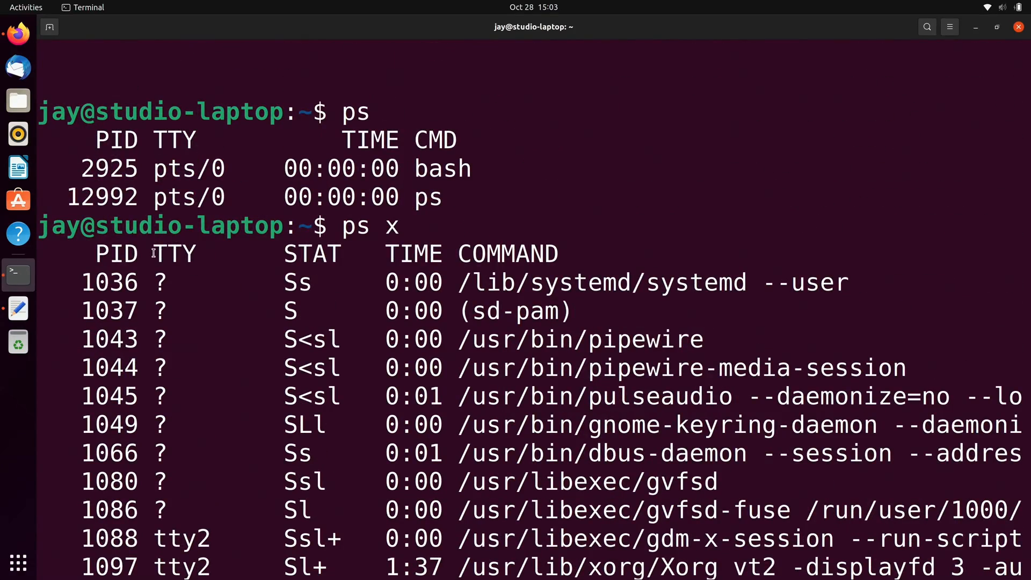
pyautogui.doubleClick(173, 254)
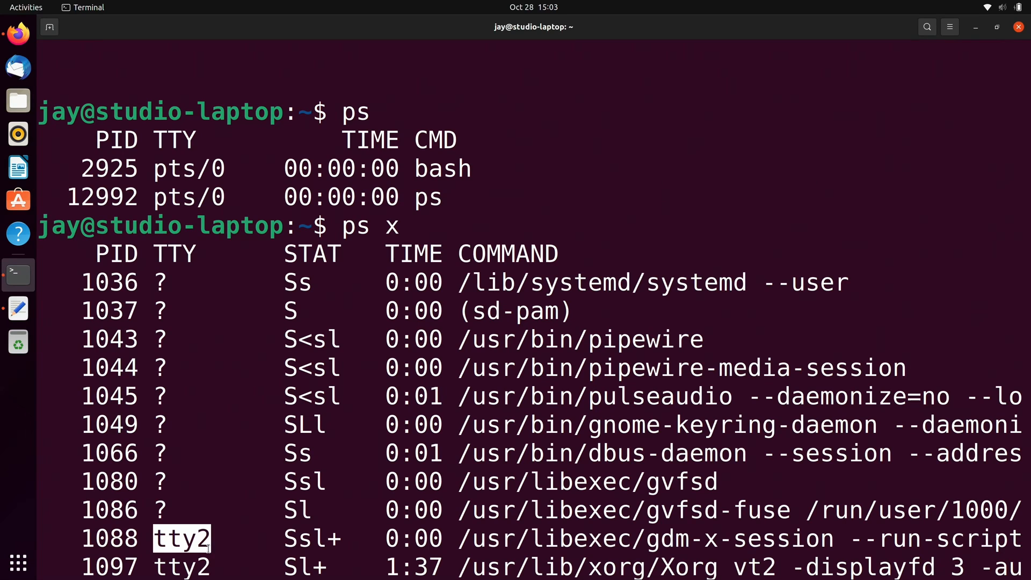
pyautogui.moveTo(155, 279)
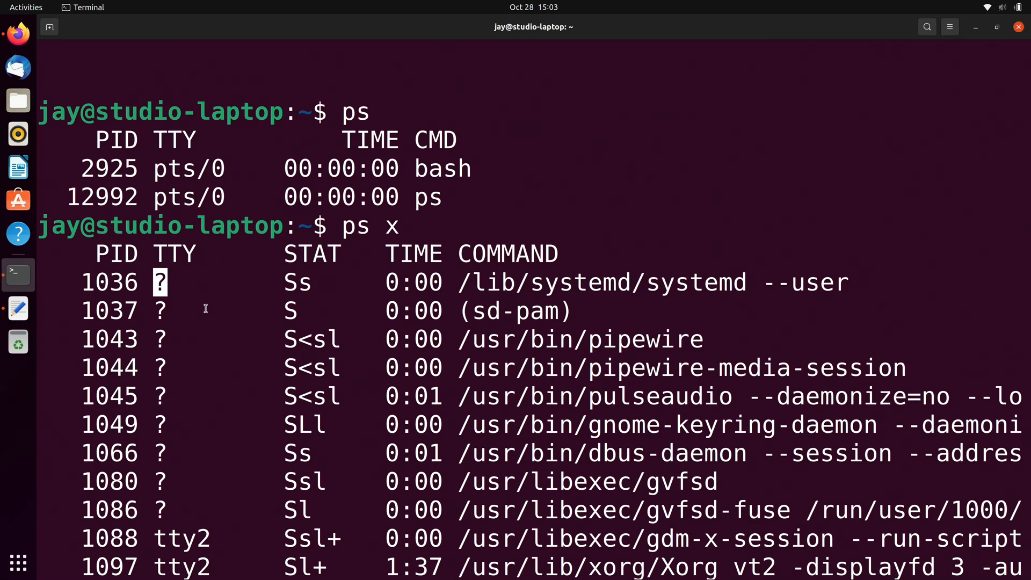
pyautogui.moveTo(275, 253)
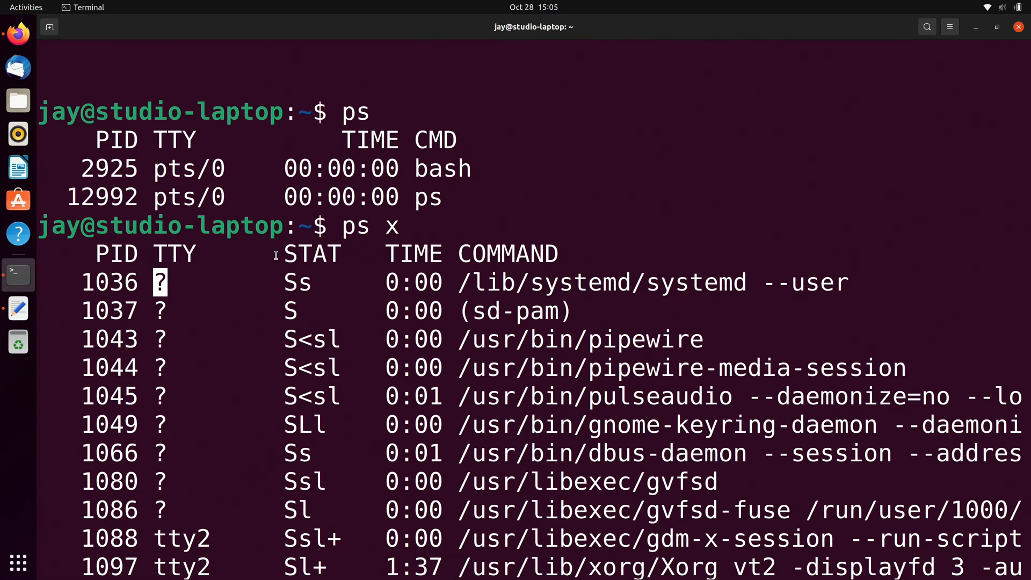
pyautogui.doubleClick(312, 253)
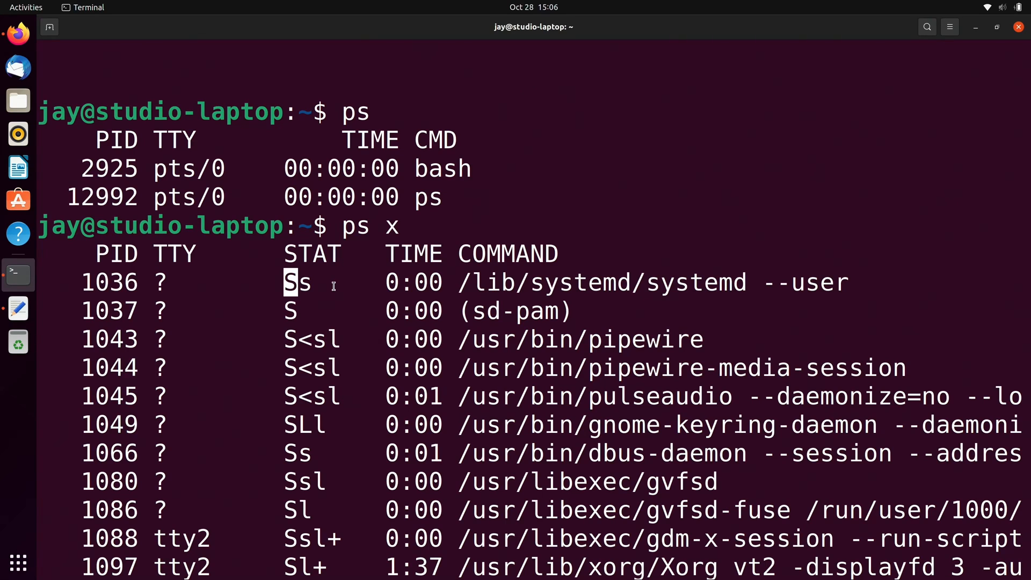
pyautogui.moveTo(321, 340)
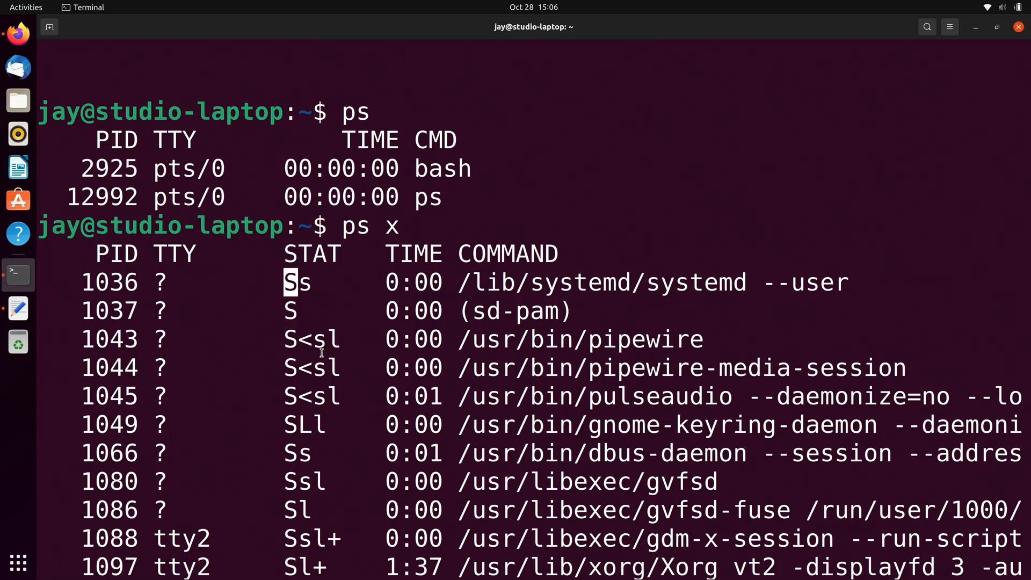
# Scroll to the end of the ps x listing and clear the screen
pyautogui.scroll(-3)
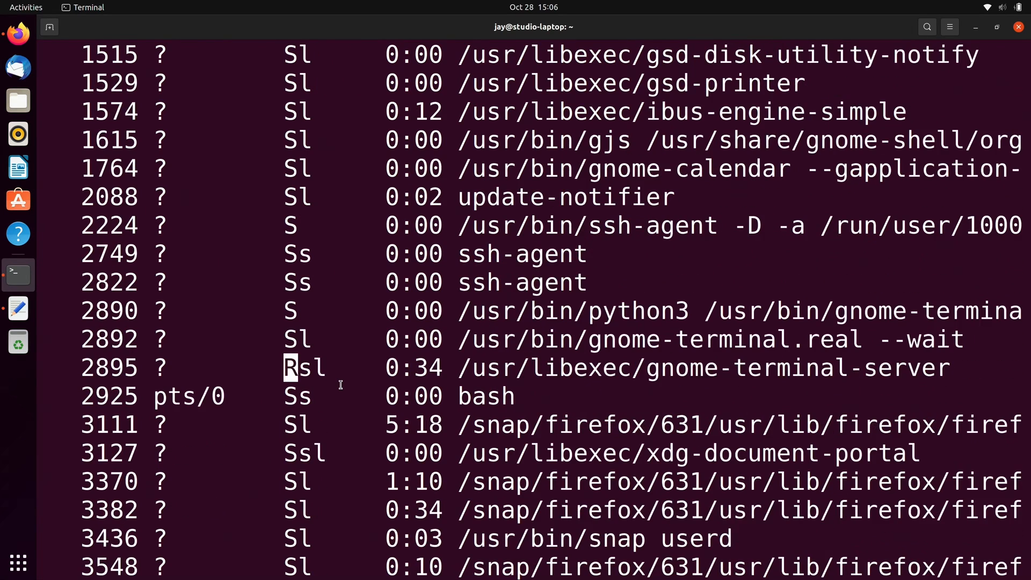
pyautogui.press('Return')
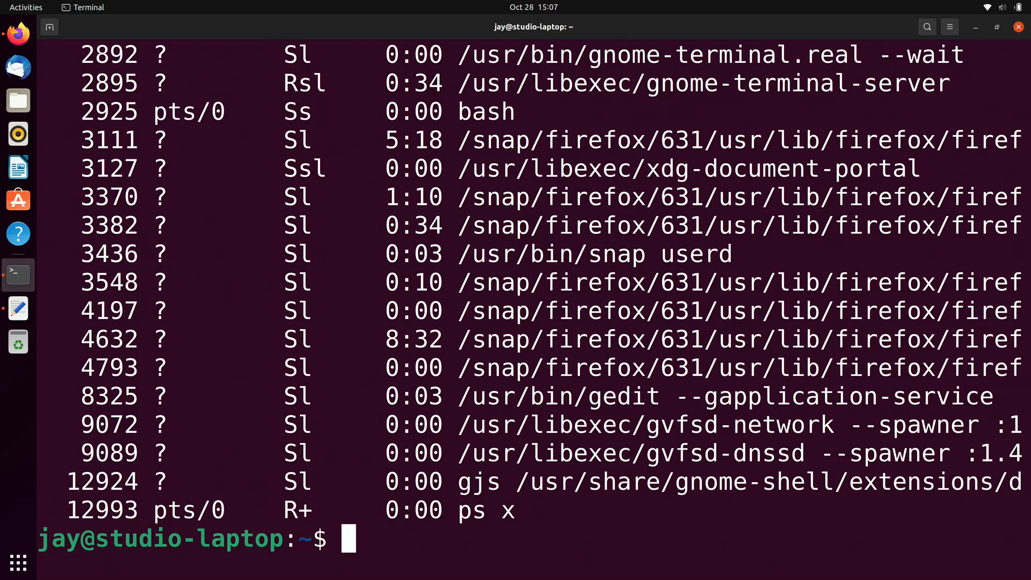
pyautogui.moveTo(505, 465)
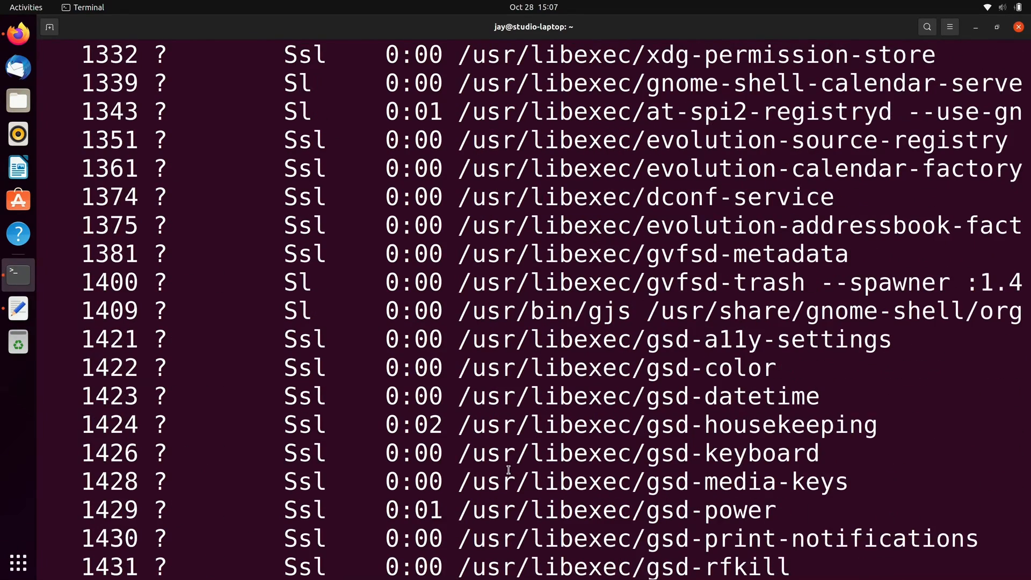
pyautogui.press('Return')
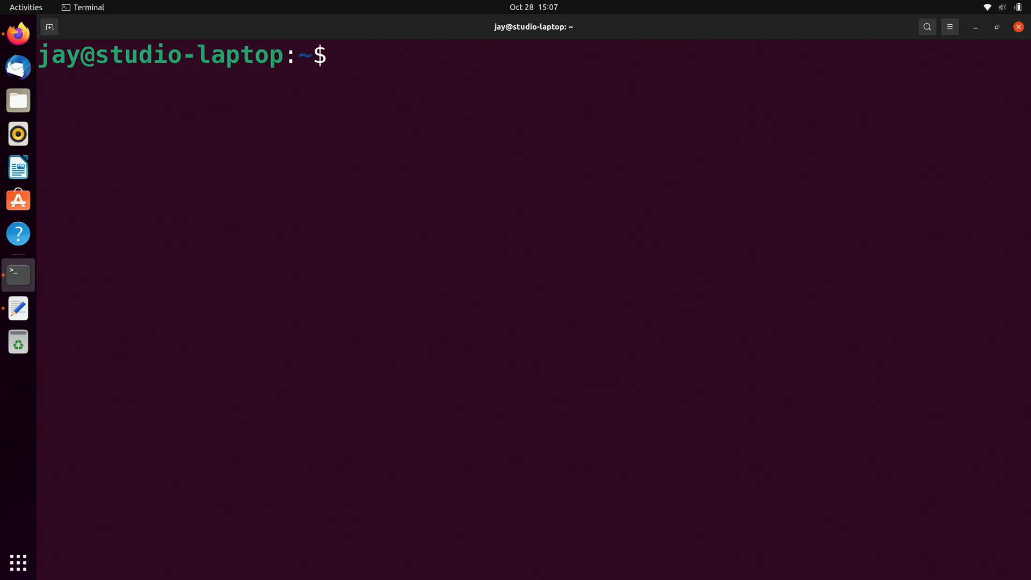
# Run ps -He to show the indented parent–child process tree and scroll through it
pyautogui.write('ps')
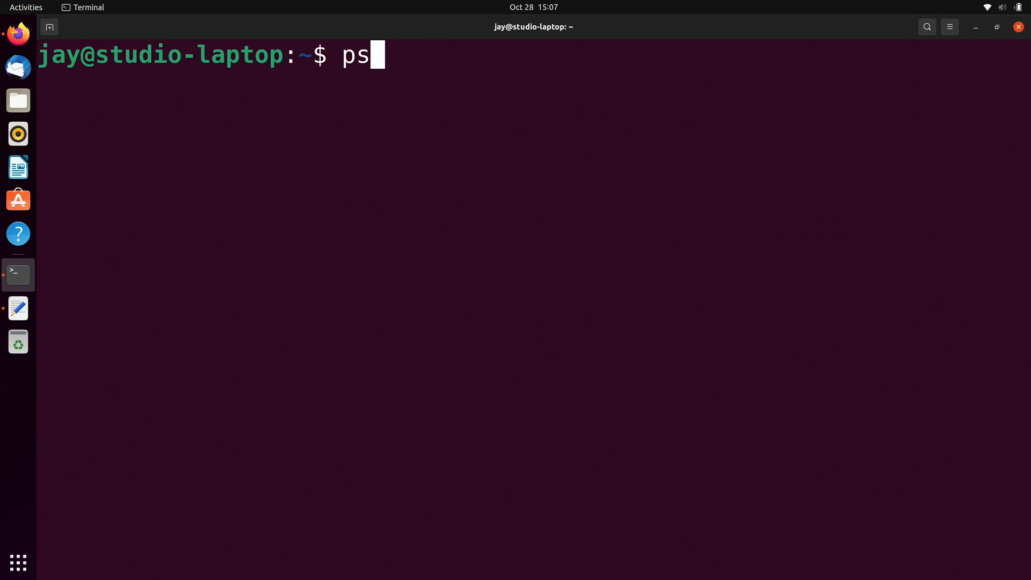
pyautogui.write('-H')
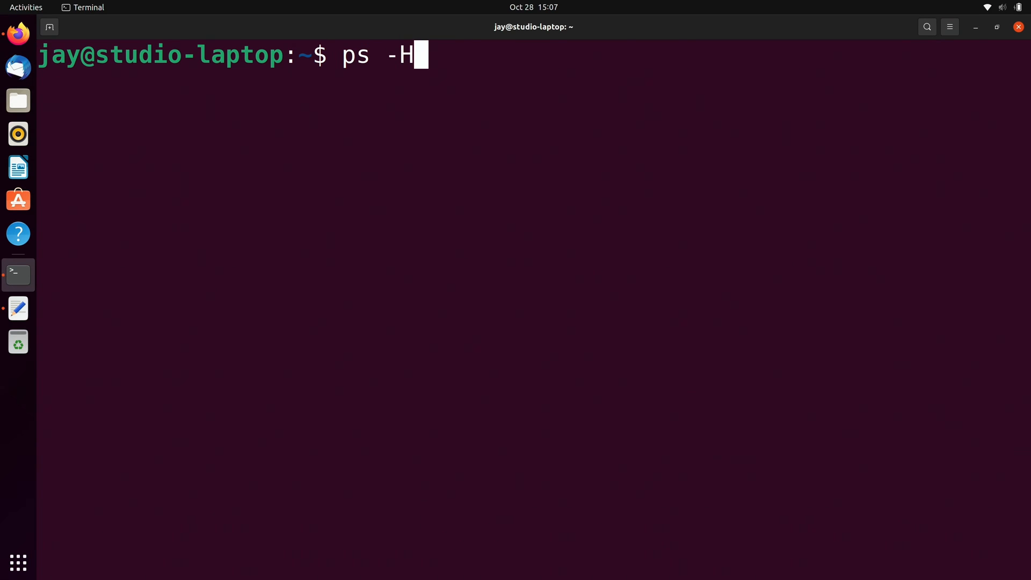
pyautogui.write('e')
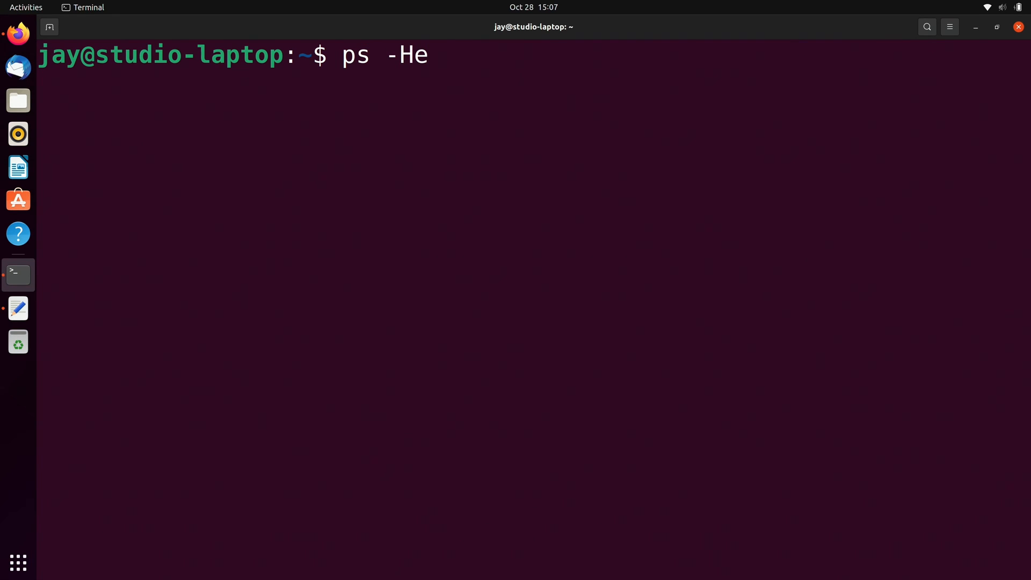
pyautogui.press('Return')
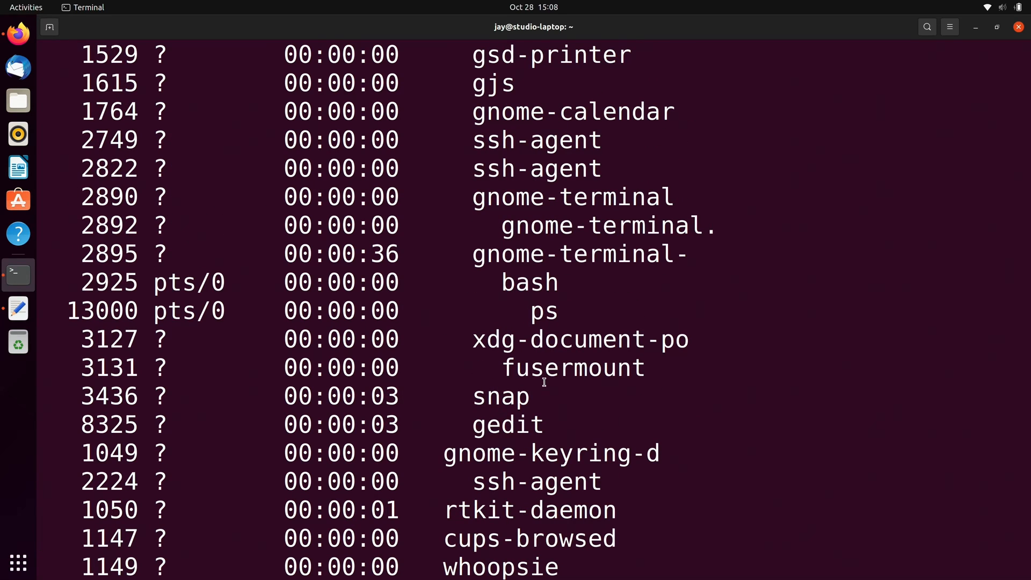
pyautogui.scroll(-3)
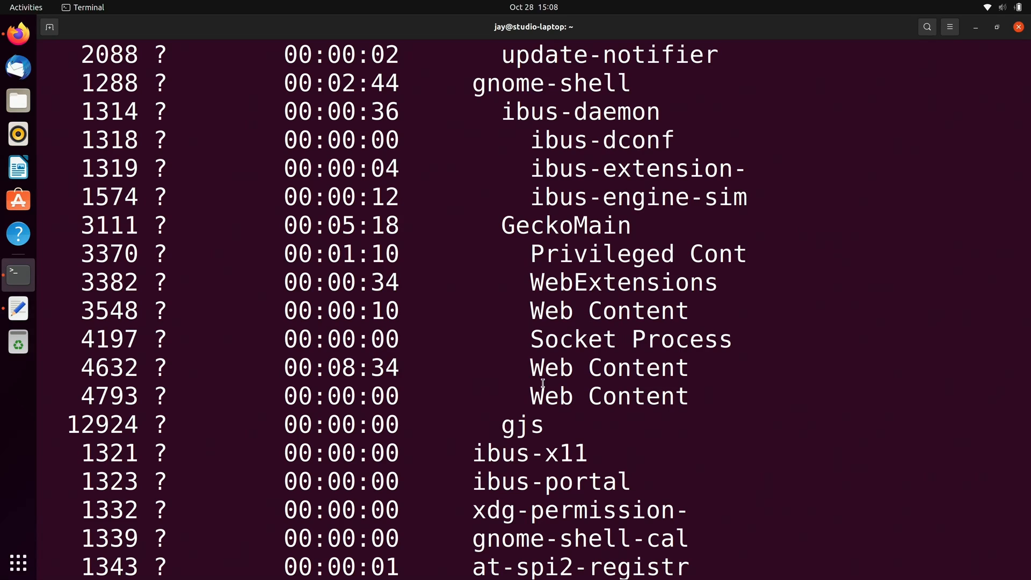
# Run ps -axjf to show the forest-style process listing headed by kthreadd
pyautogui.write('ps')
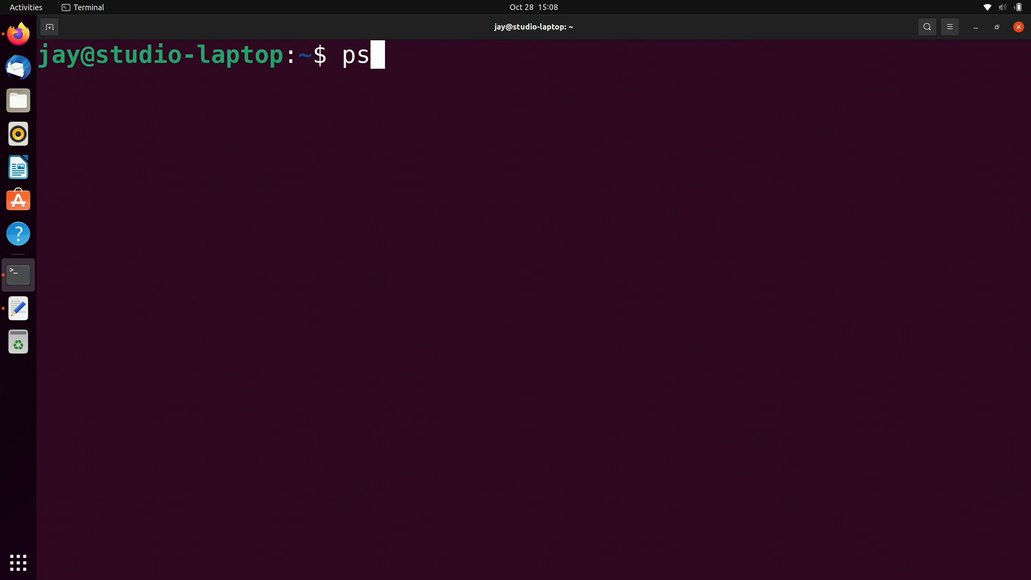
pyautogui.write('-axjf')
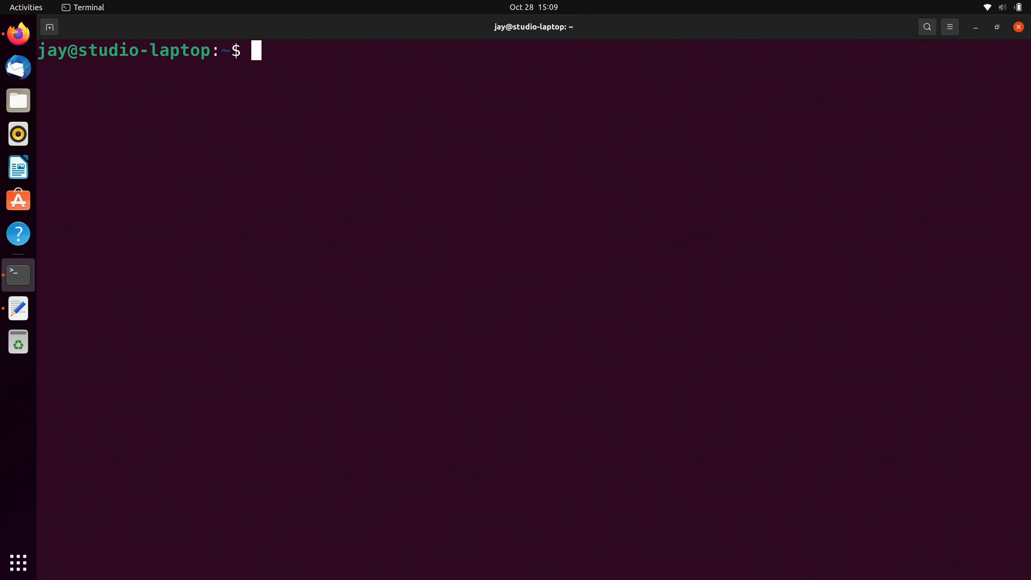
pyautogui.write('ps -axjf')
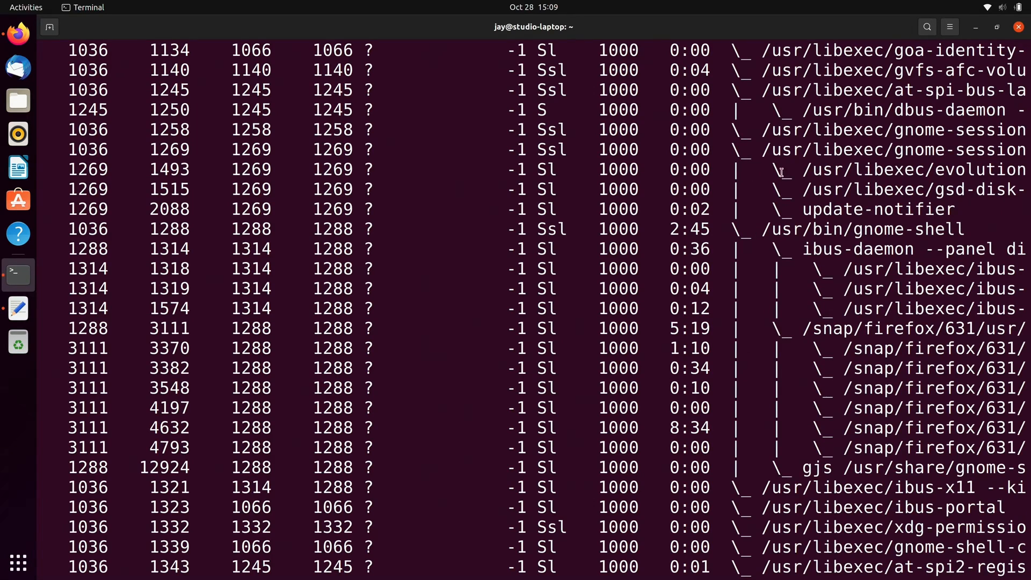
pyautogui.moveTo(806, 282)
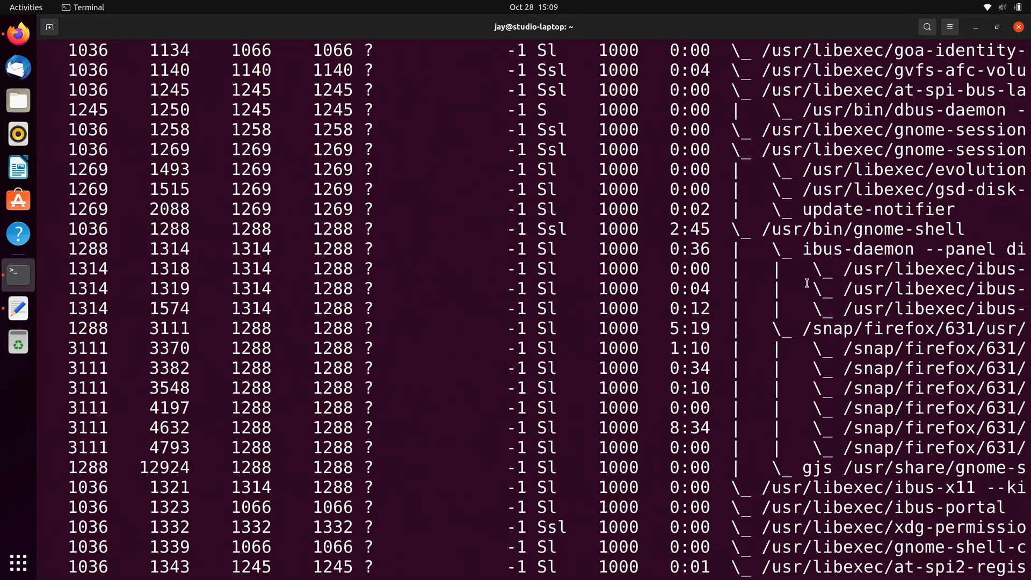
pyautogui.moveTo(811, 274)
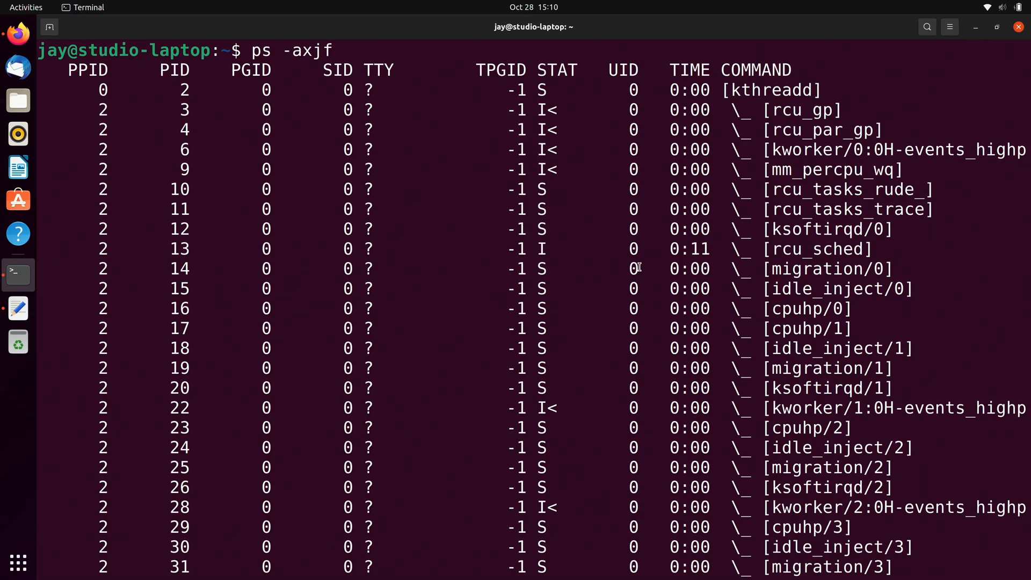
pyautogui.moveTo(597, 235)
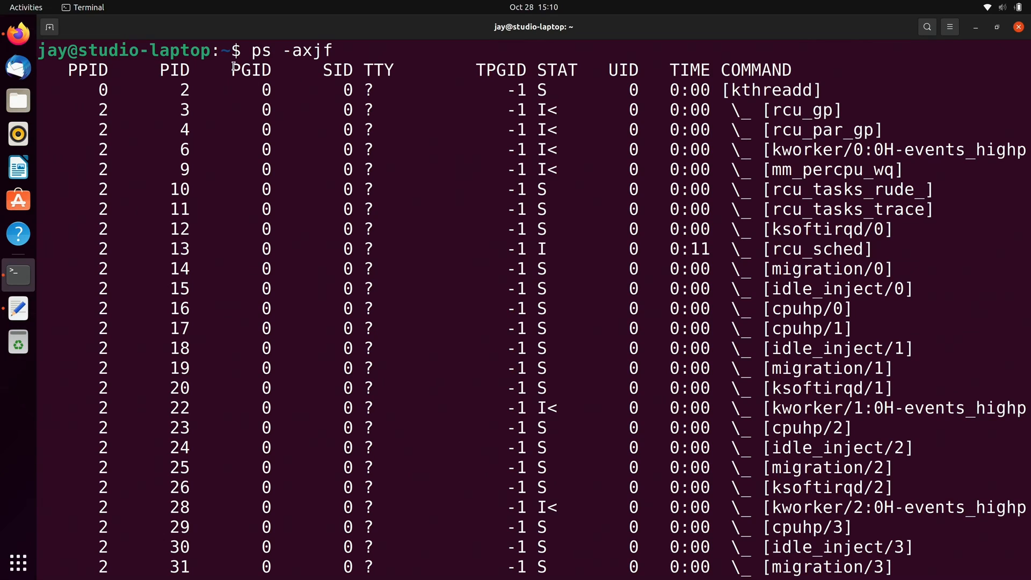
pyautogui.moveTo(272, 139)
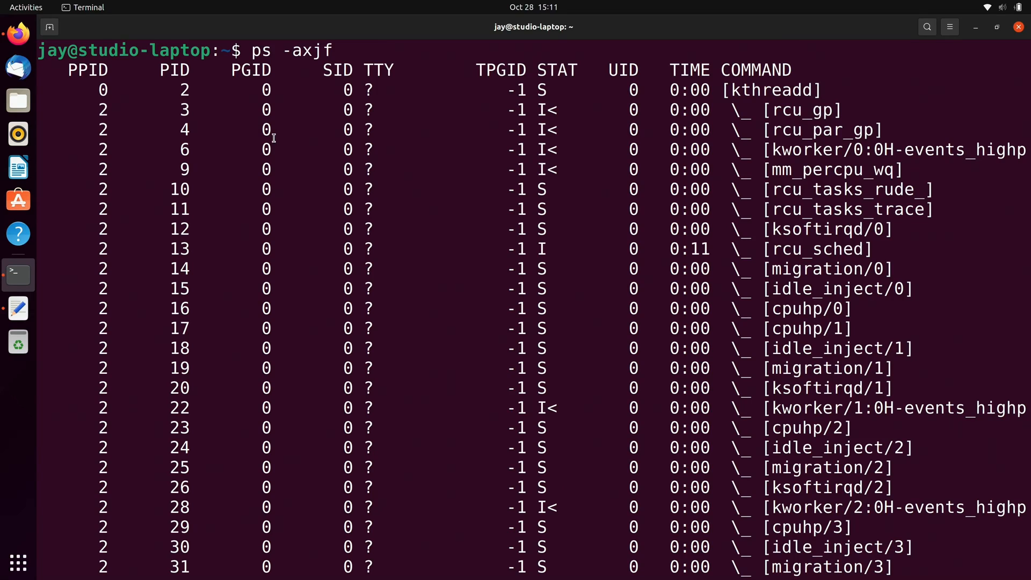
pyautogui.scroll(-3)
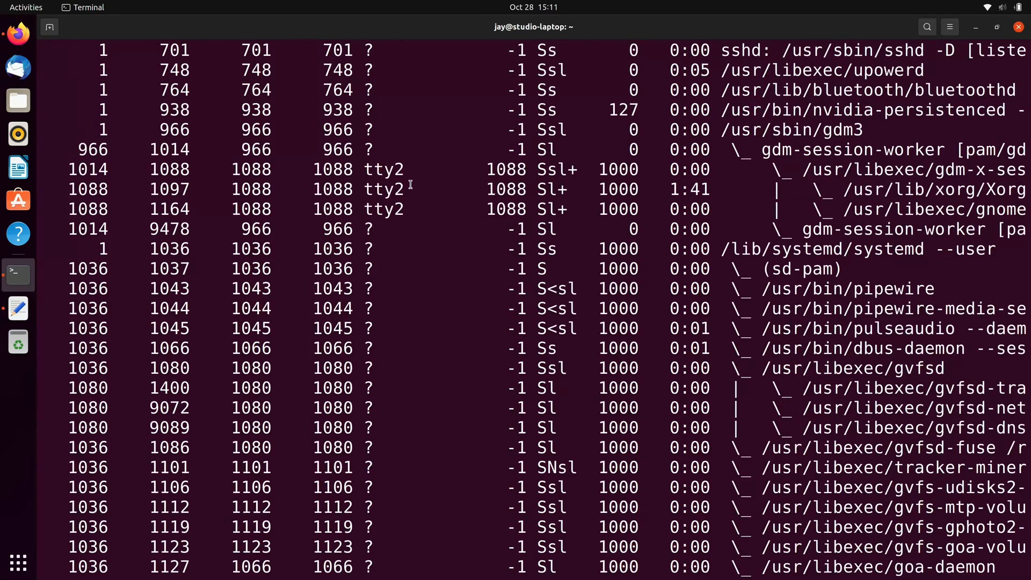
pyautogui.moveTo(598, 248)
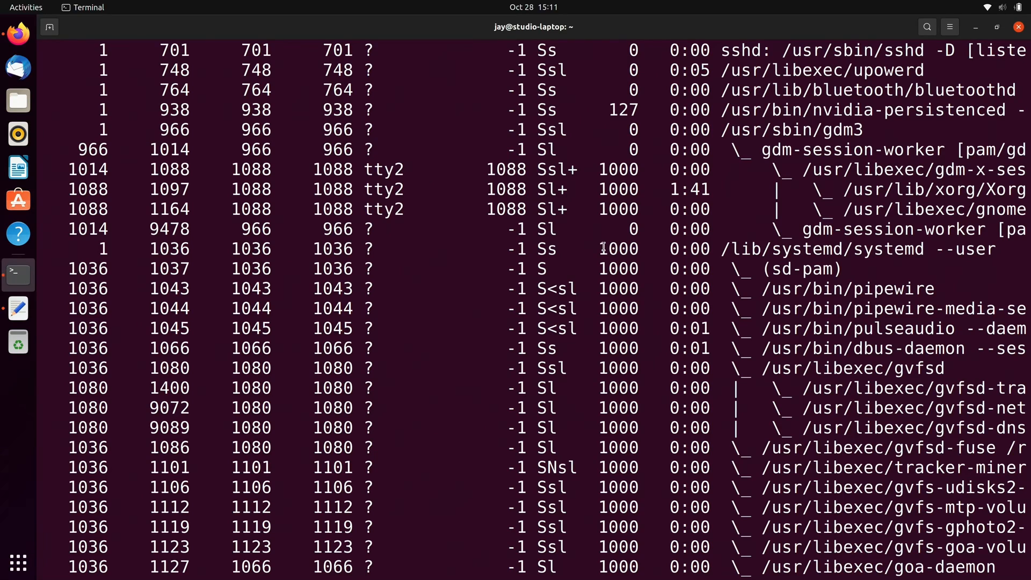
# Clear the ps -axjf tree output, leaving an empty prompt
pyautogui.doubleClick(618, 248)
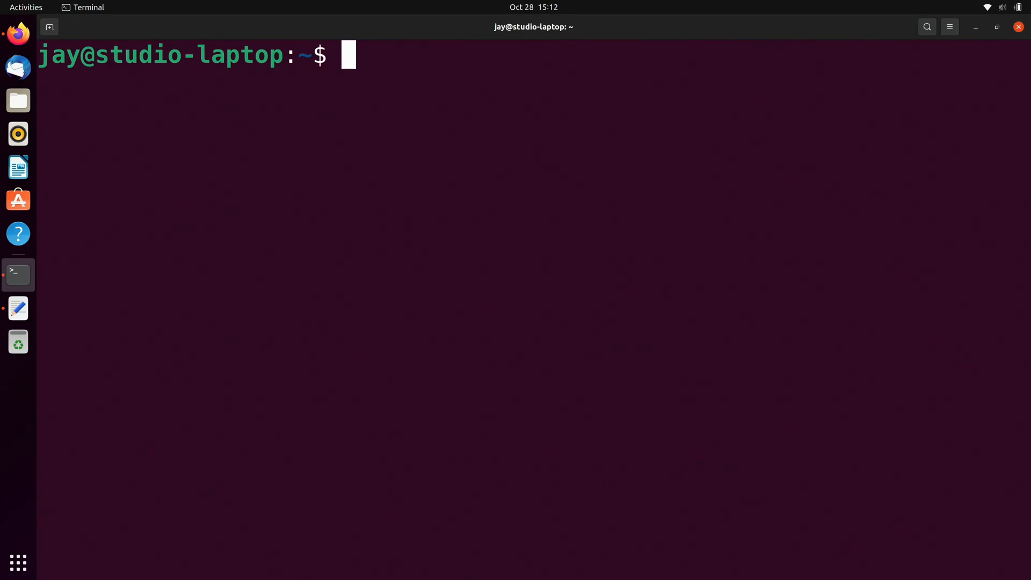
# Enter the ps aux command at the prompt to list all processes with owner details
pyautogui.write('ps')
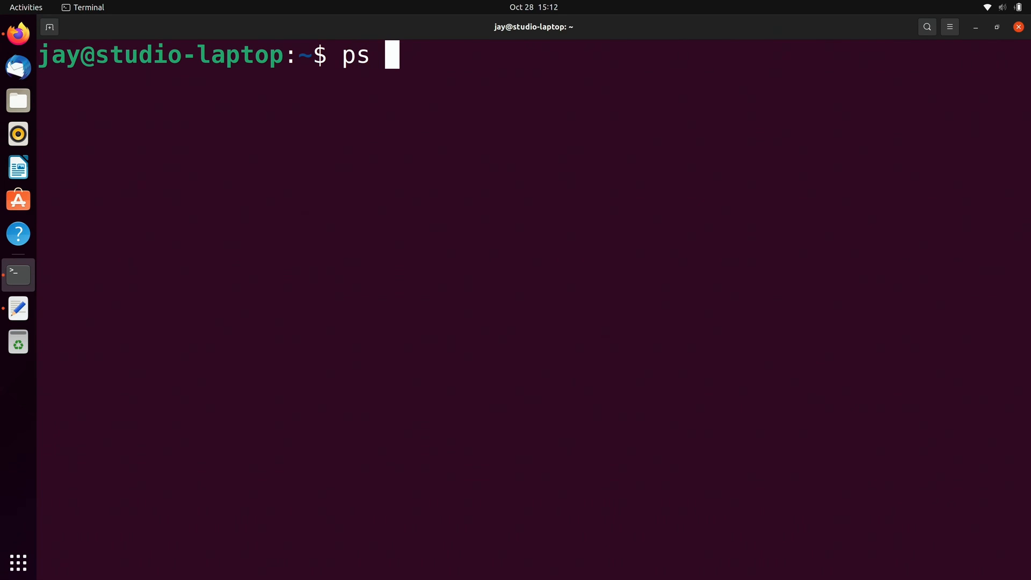
pyautogui.write('aux')
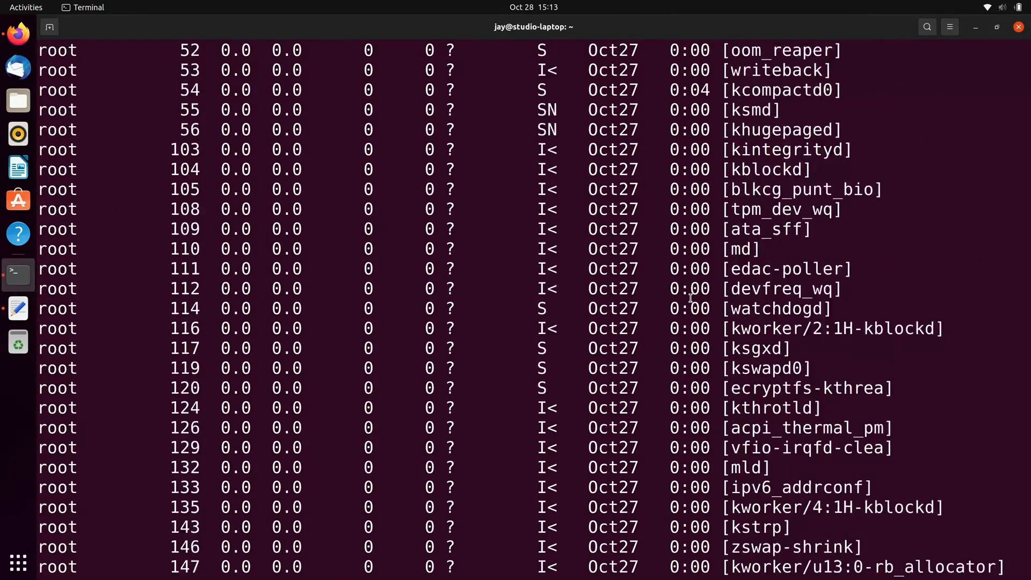
# Run the ps aux listing and highlight the USER column header
pyautogui.press('Return')
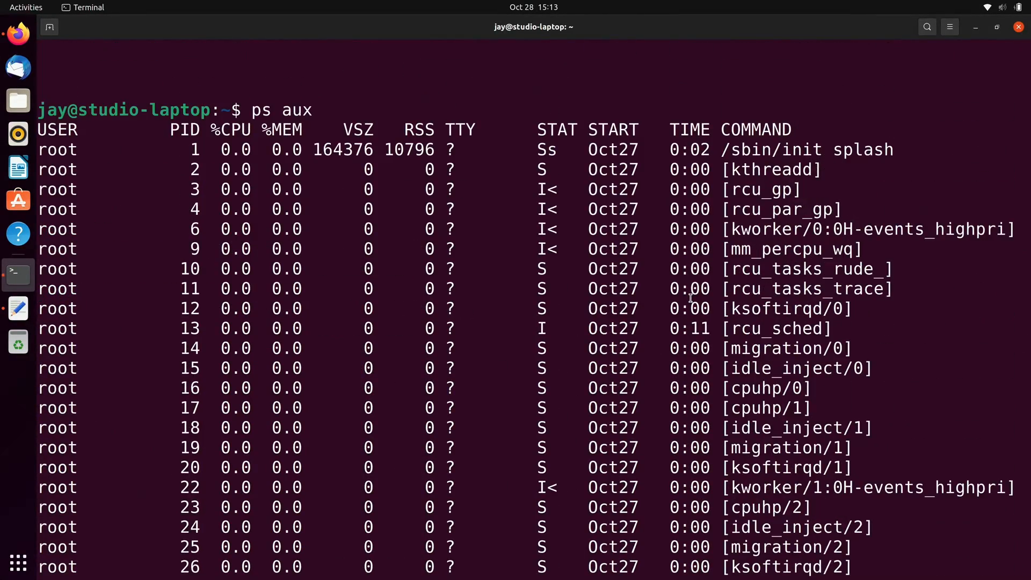
pyautogui.moveTo(523, 271)
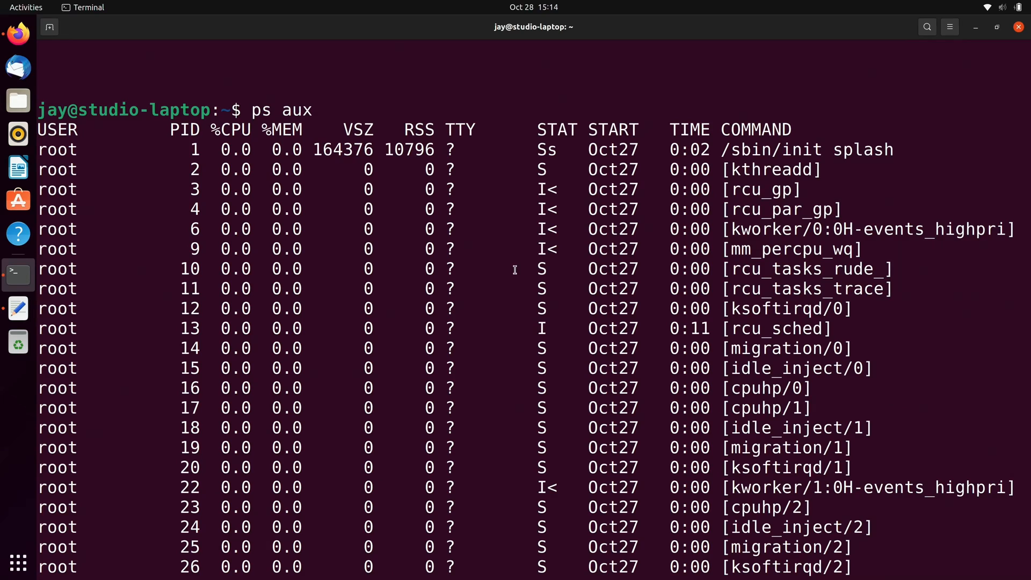
pyautogui.moveTo(192, 160)
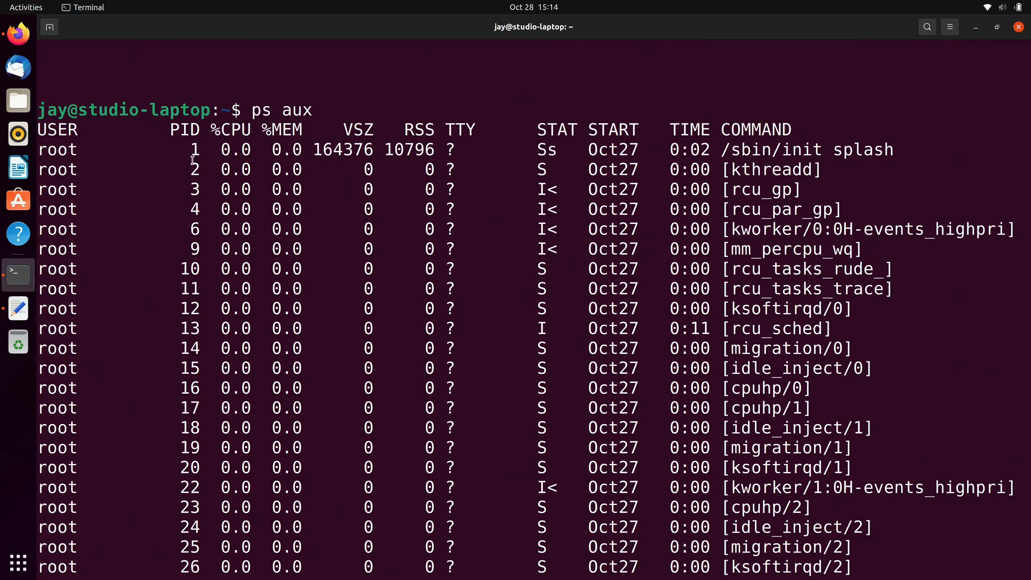
pyautogui.doubleClick(57, 130)
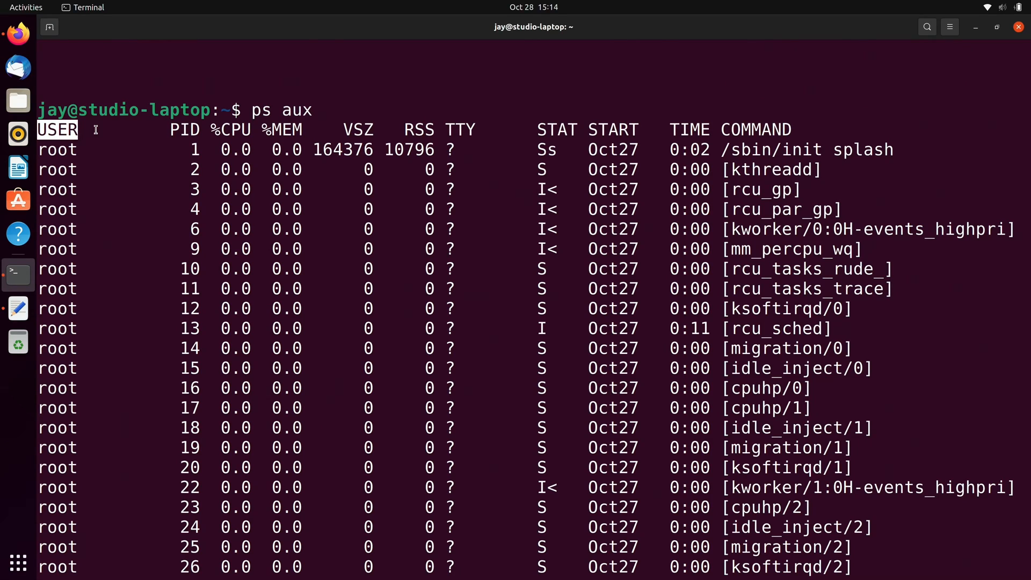
pyautogui.moveTo(72, 268)
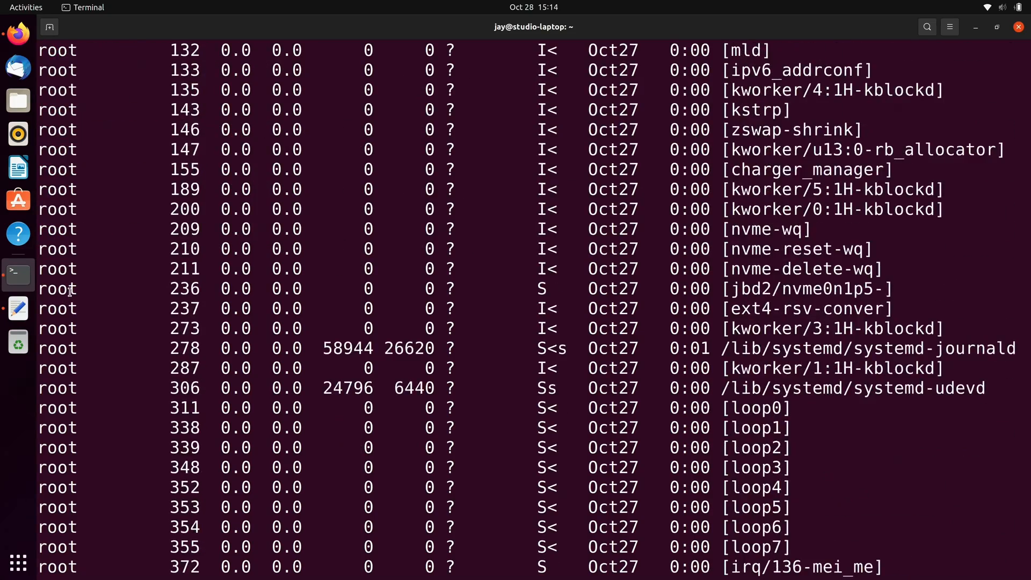
# Scroll to daemons owned by avahi and syslog, then re-enter ps aux
pyautogui.scroll(-3)
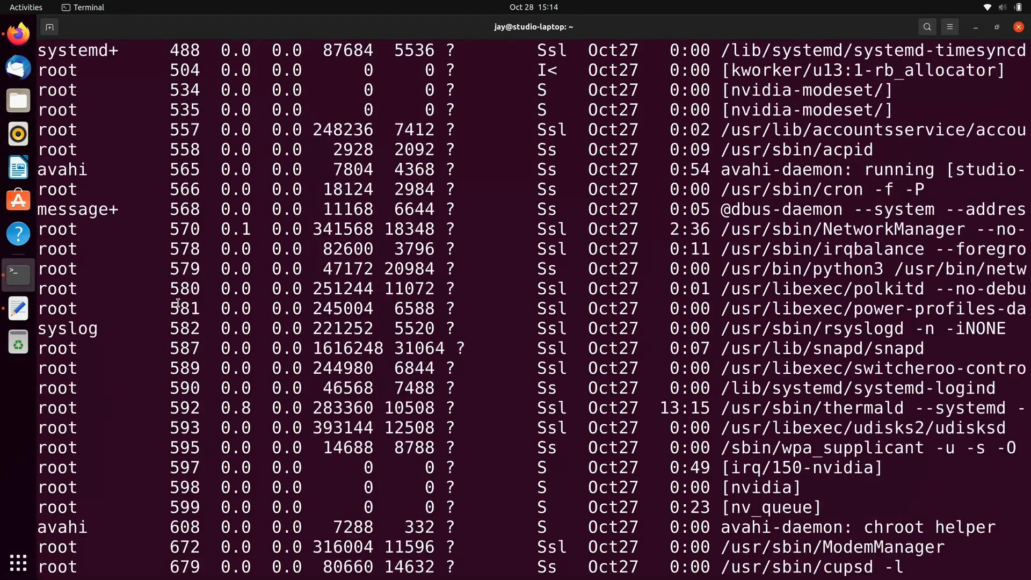
pyautogui.write('ps aux')
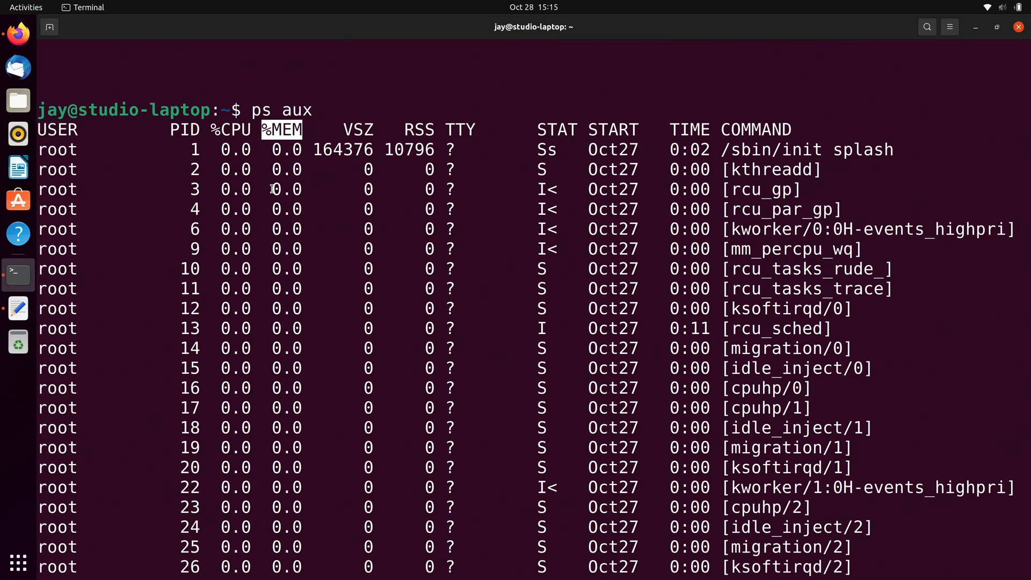
pyautogui.moveTo(295, 198)
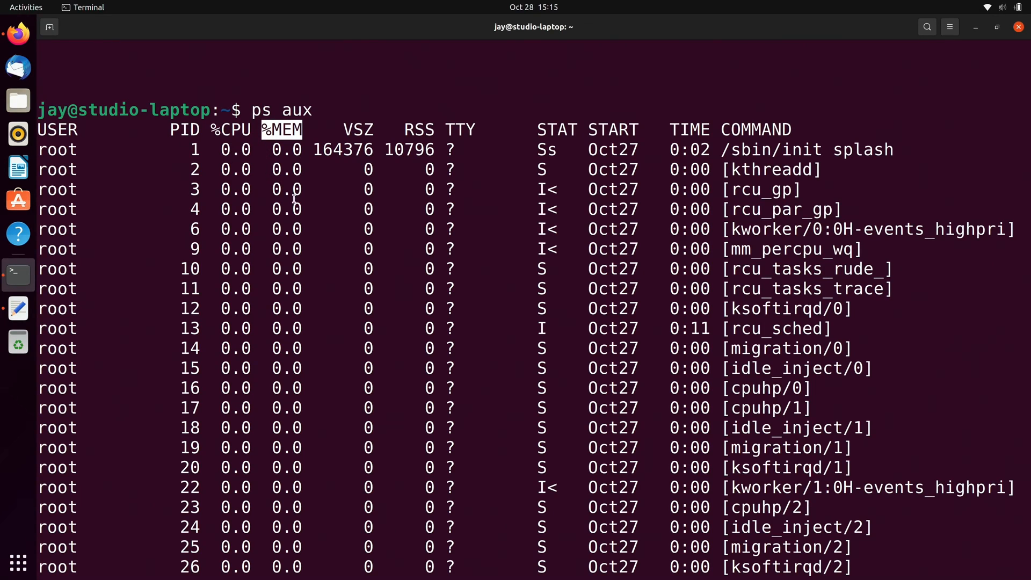
pyautogui.moveTo(283, 247)
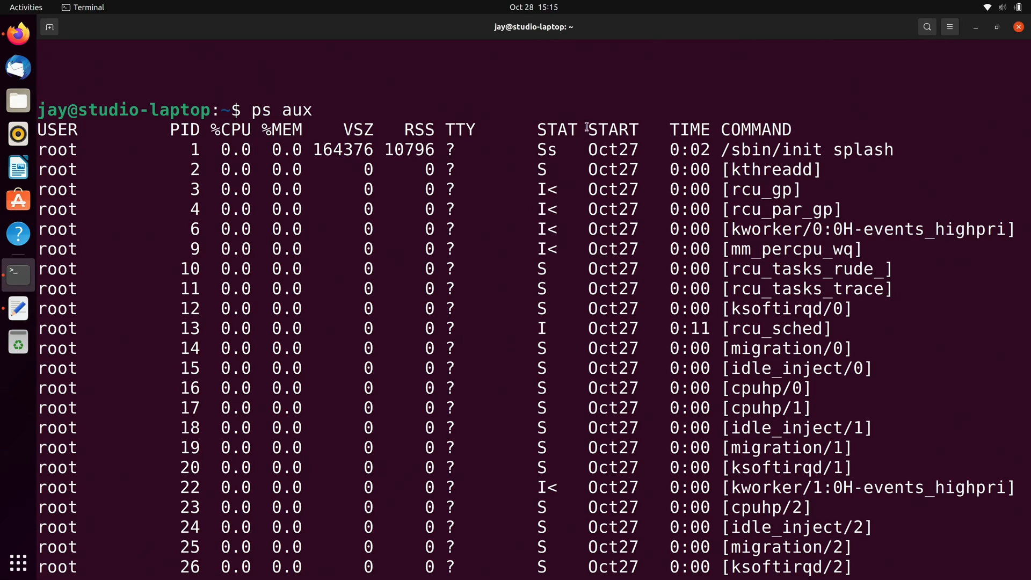
# Highlight the START column header showing process start dates
pyautogui.doubleClick(614, 129)
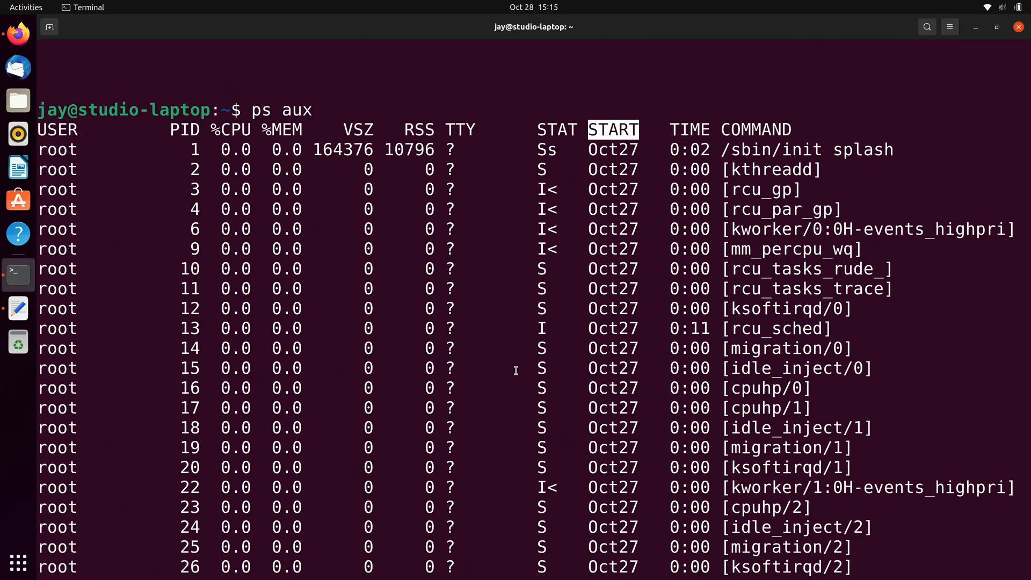
pyautogui.moveTo(566, 322)
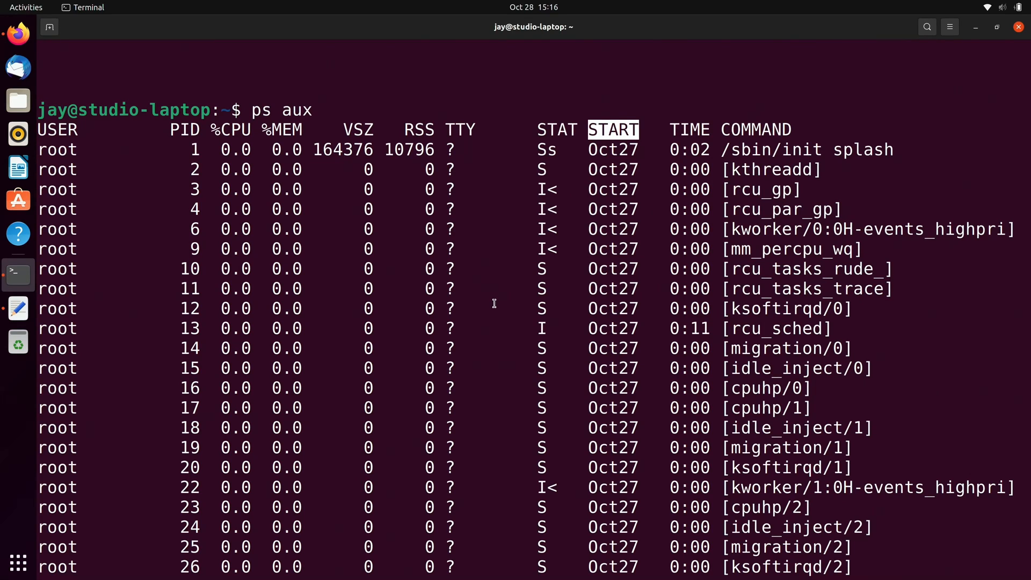
pyautogui.moveTo(493, 350)
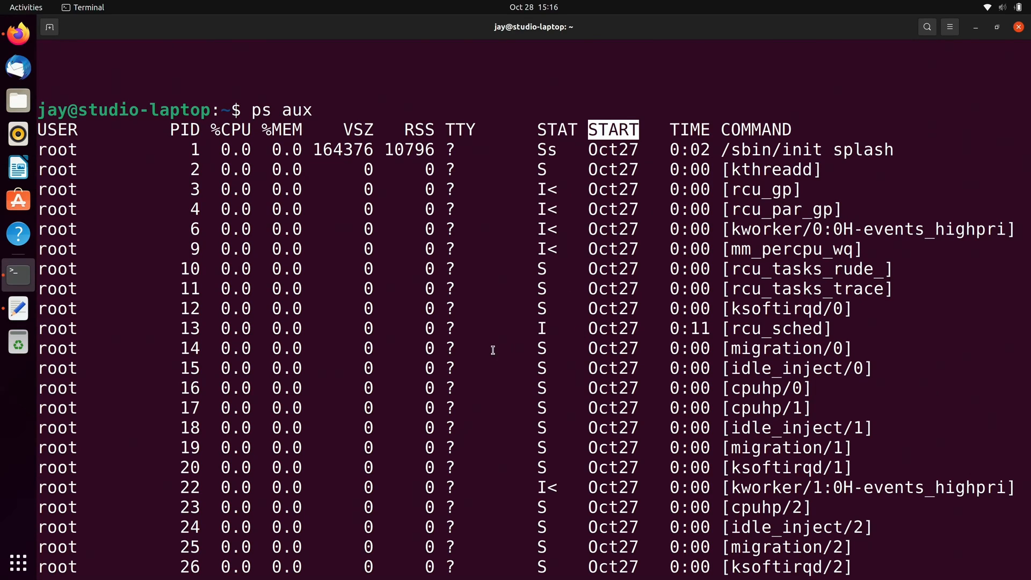